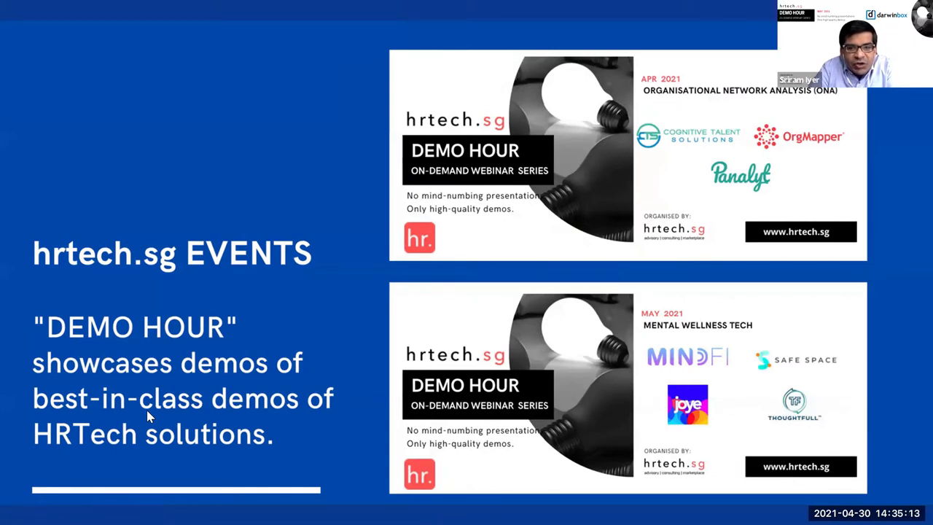
pyautogui.moveTo(533, 243)
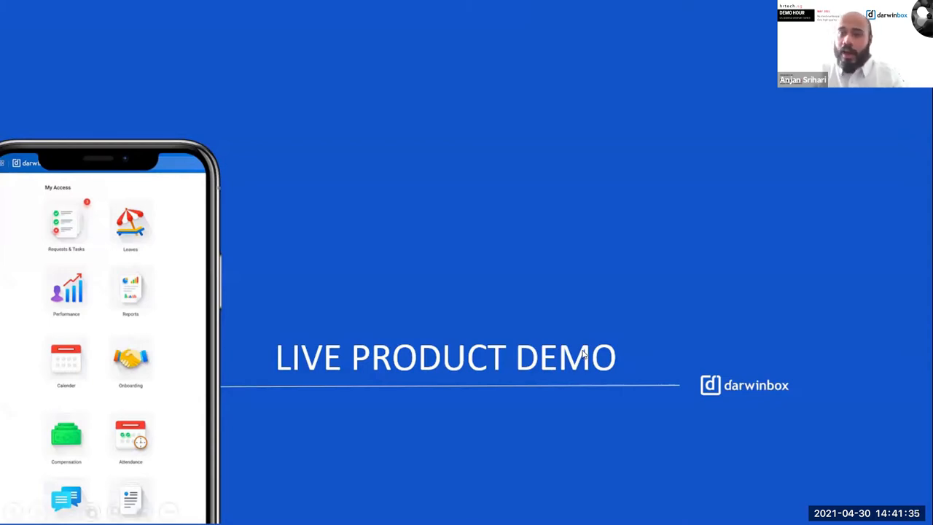
pyautogui.moveTo(589, 344)
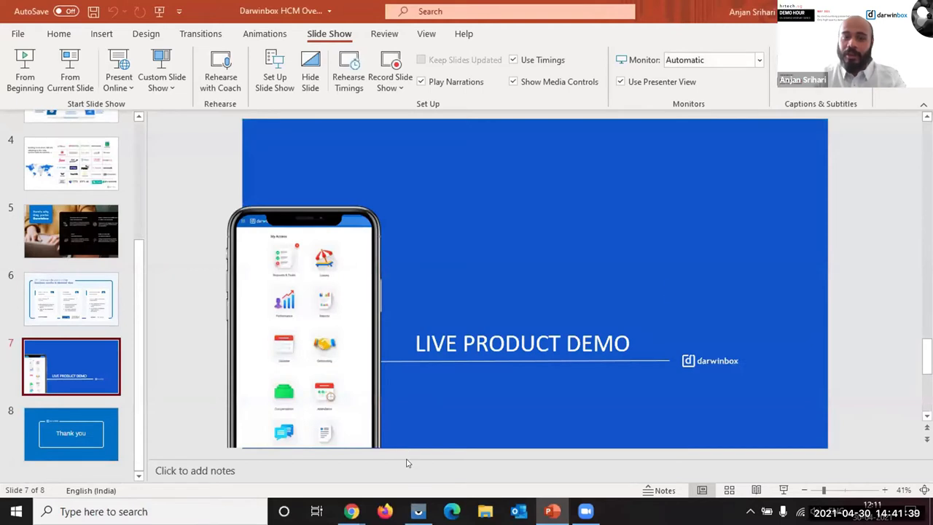
pyautogui.moveTo(668, 267)
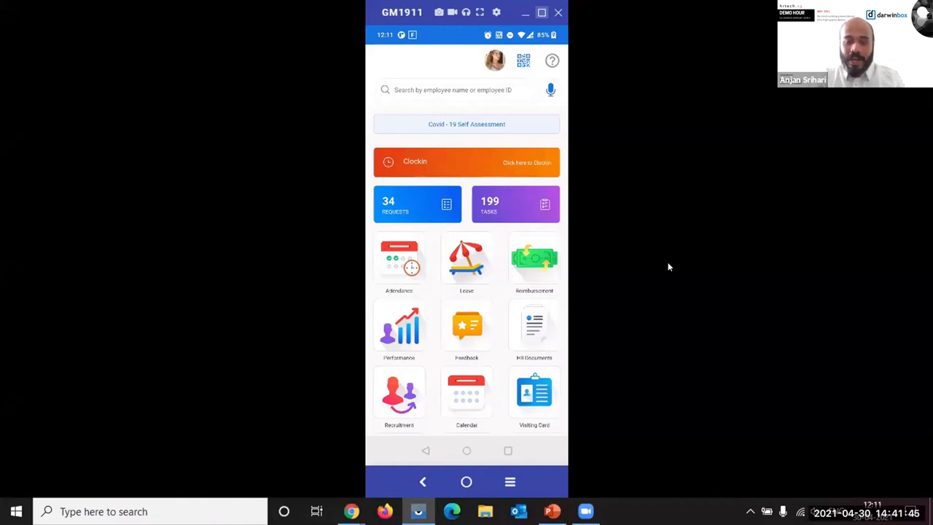
# Scroll down the mobile home screen past clock-in, requests, tasks and the module tiles
pyautogui.scroll(-3)
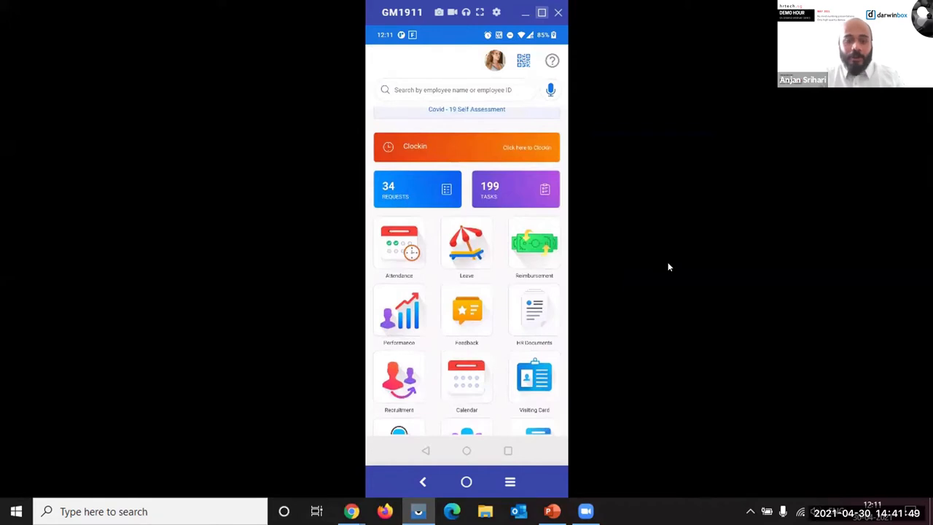
pyautogui.scroll(-3)
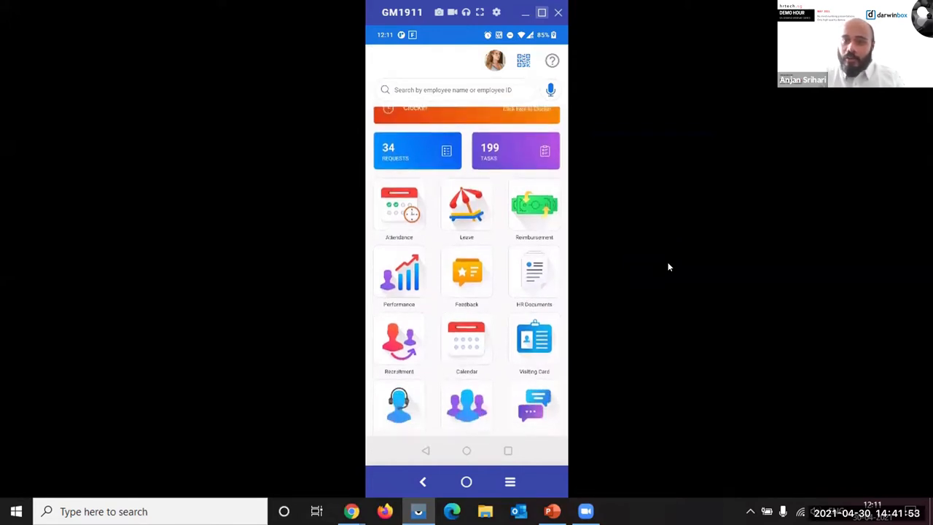
pyautogui.scroll(-3)
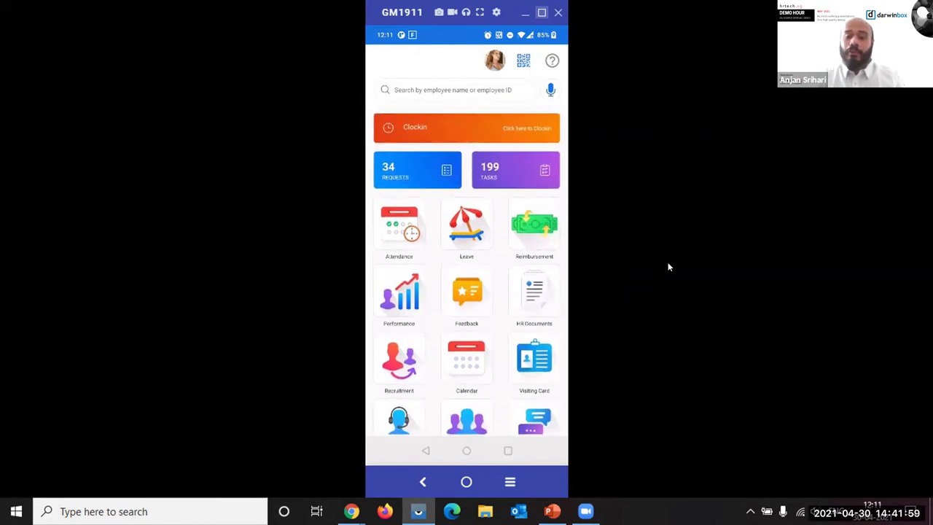
pyautogui.click(516, 169)
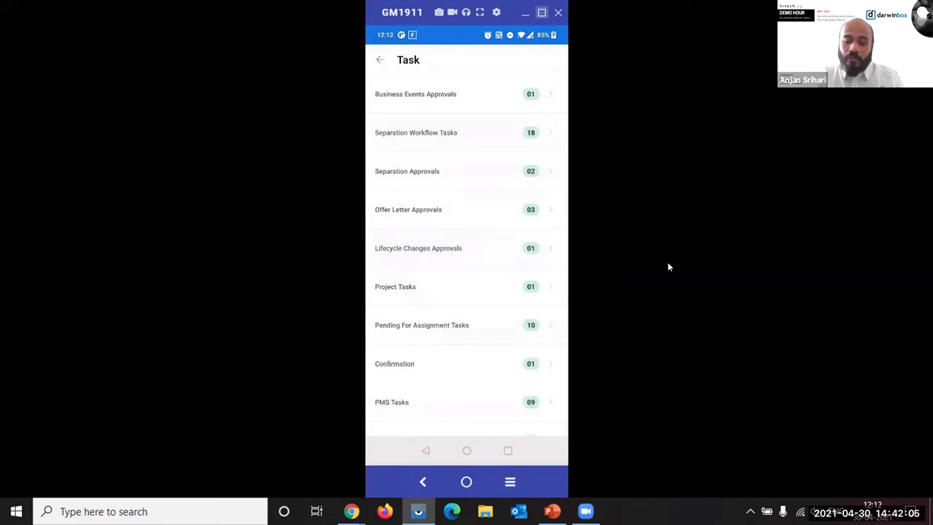
pyautogui.scroll(-3)
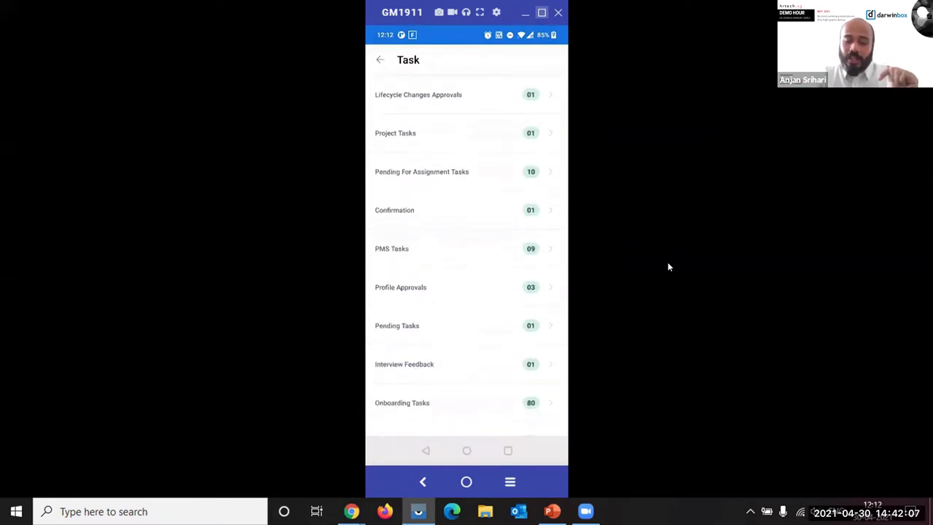
pyautogui.click(404, 364)
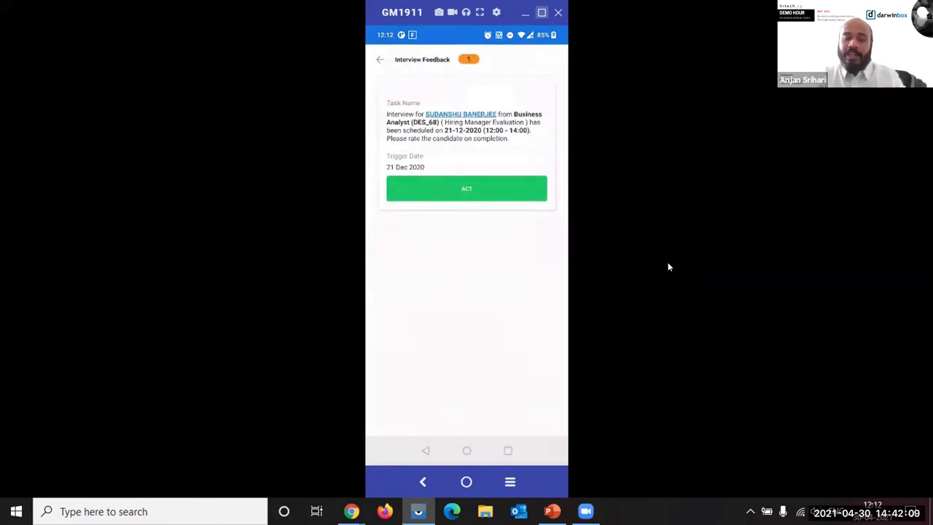
pyautogui.click(467, 188)
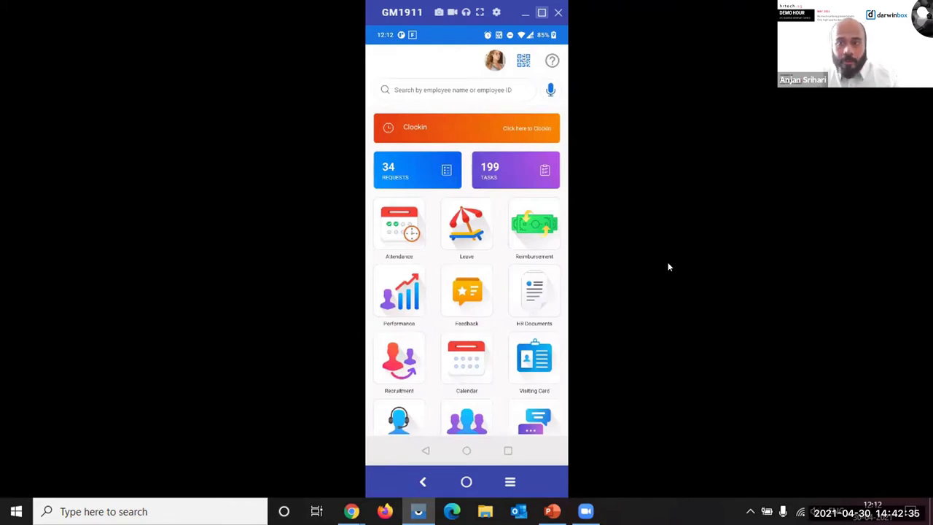
# Submit an office Attendance check-in with a captured face photo and return to the app home screen
pyautogui.click(399, 226)
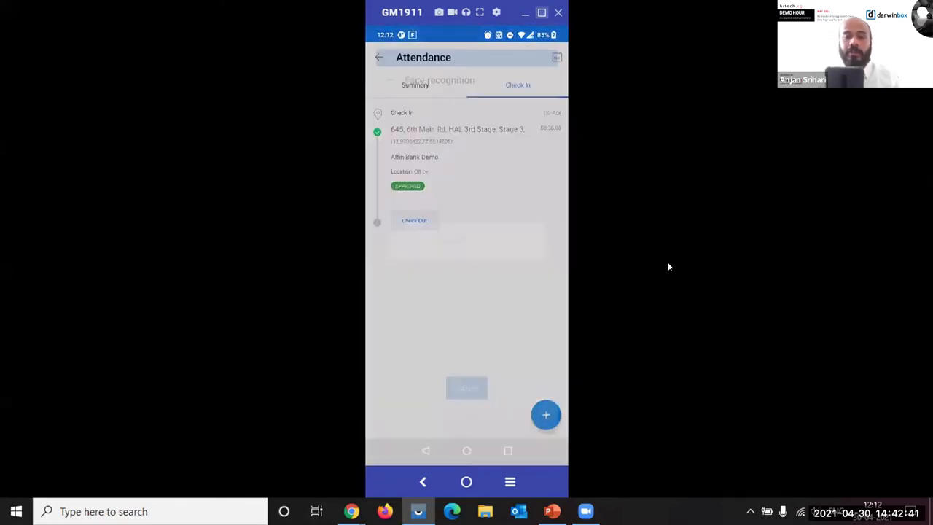
pyautogui.click(546, 414)
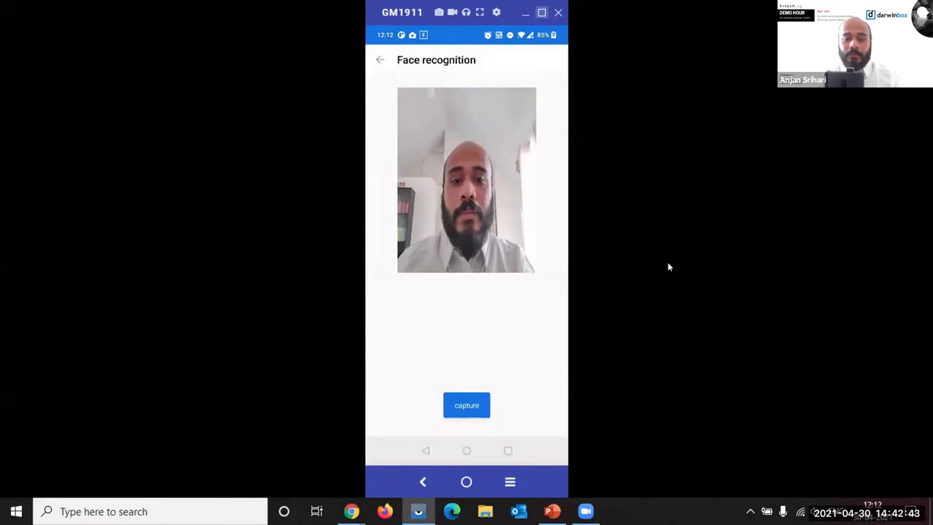
pyautogui.click(466, 406)
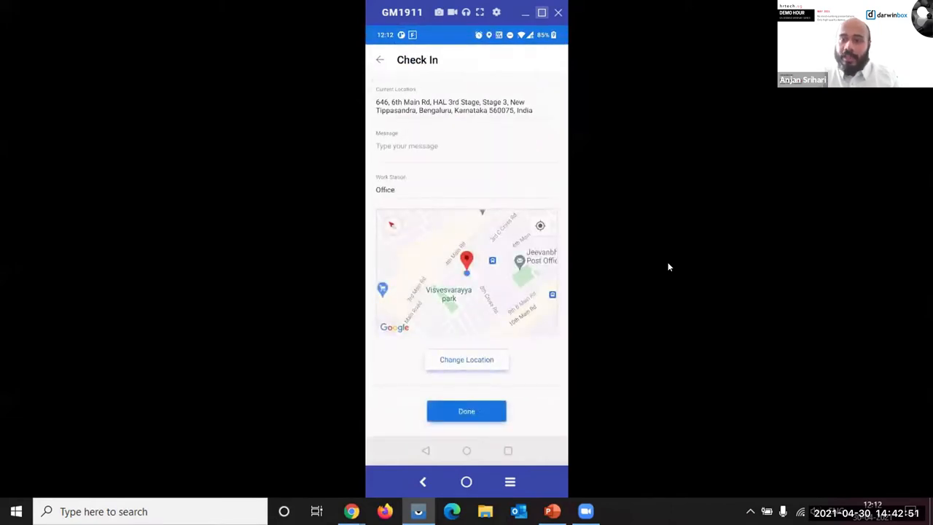
pyautogui.click(466, 412)
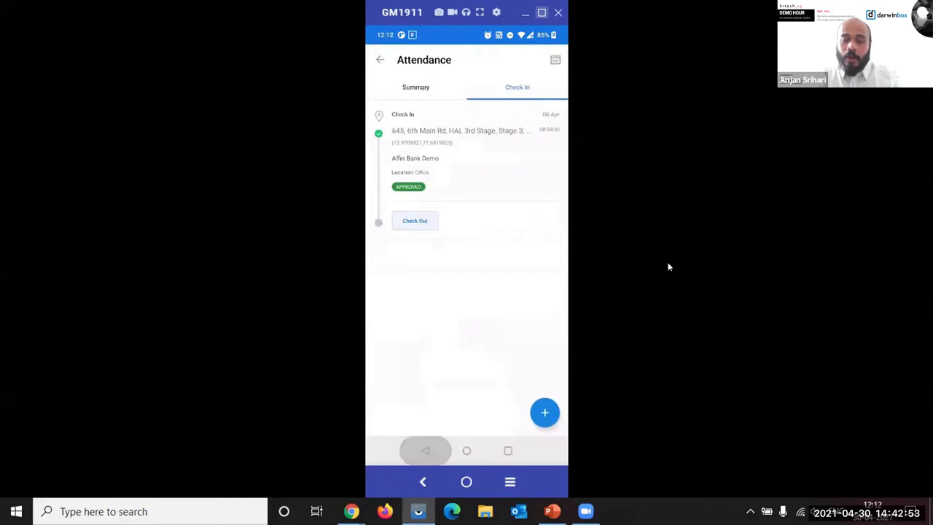
pyautogui.click(379, 60)
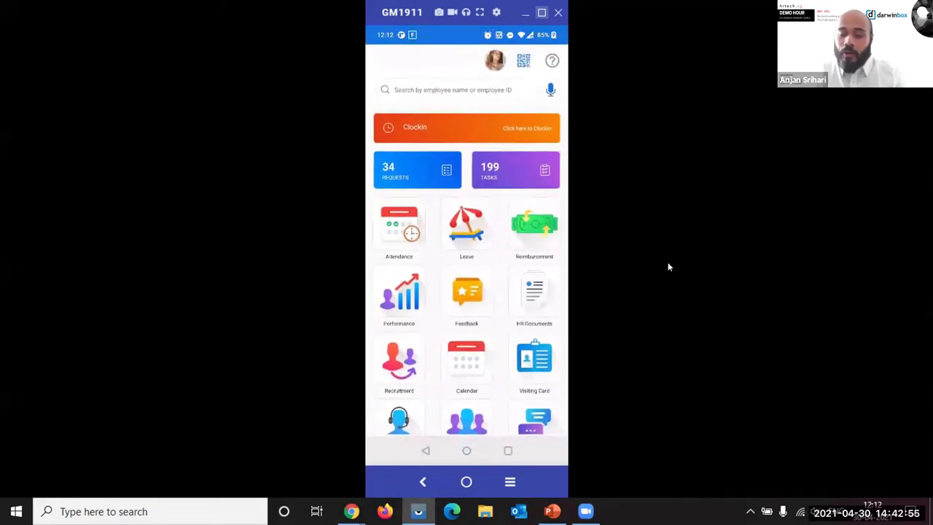
pyautogui.click(534, 226)
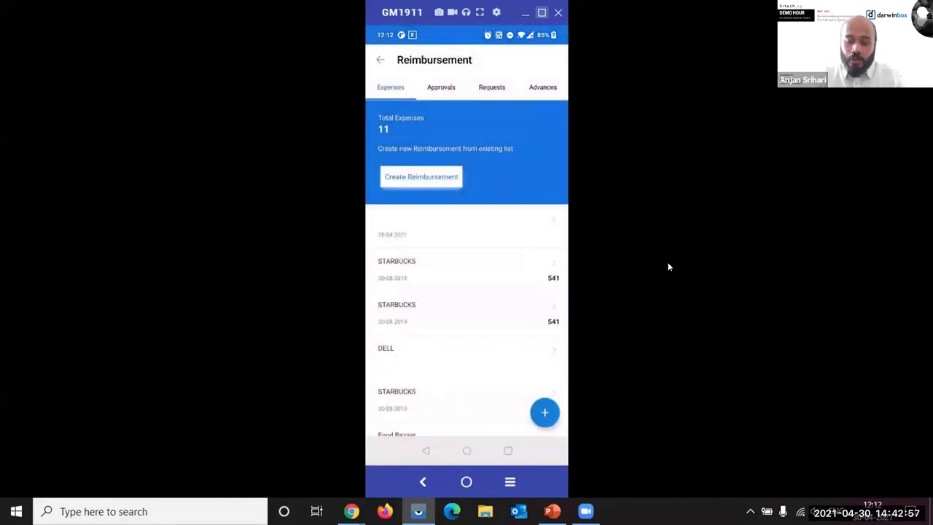
pyautogui.click(545, 413)
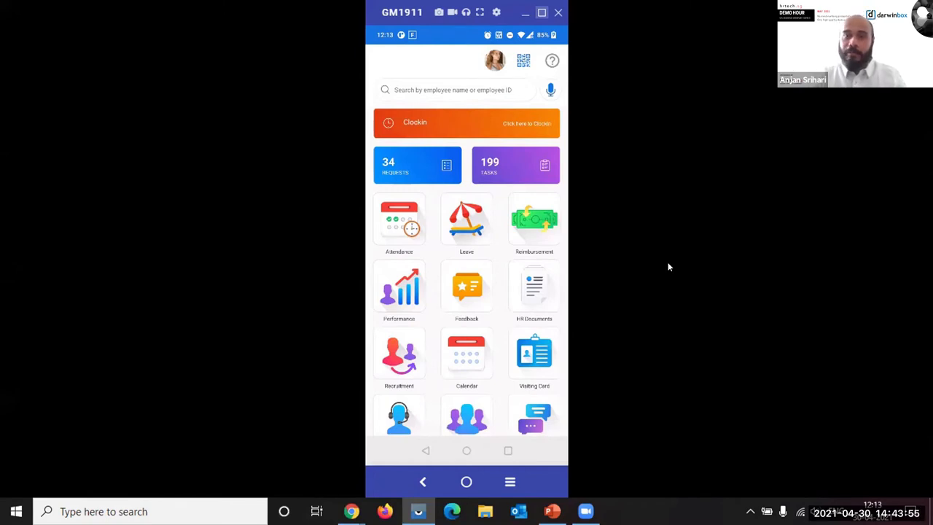
# From Performance, browse the Goal Plan and open the Revenue Targets goal details
pyautogui.scroll(-3)
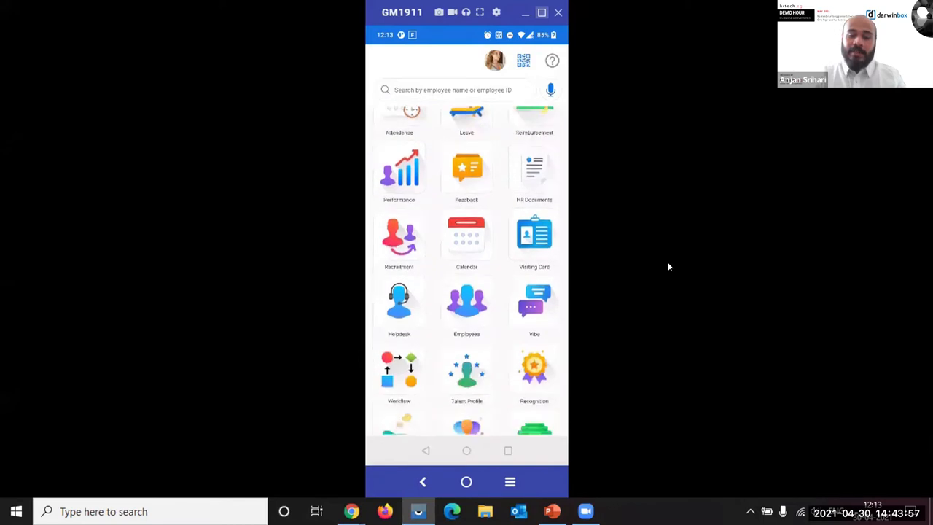
pyautogui.click(399, 168)
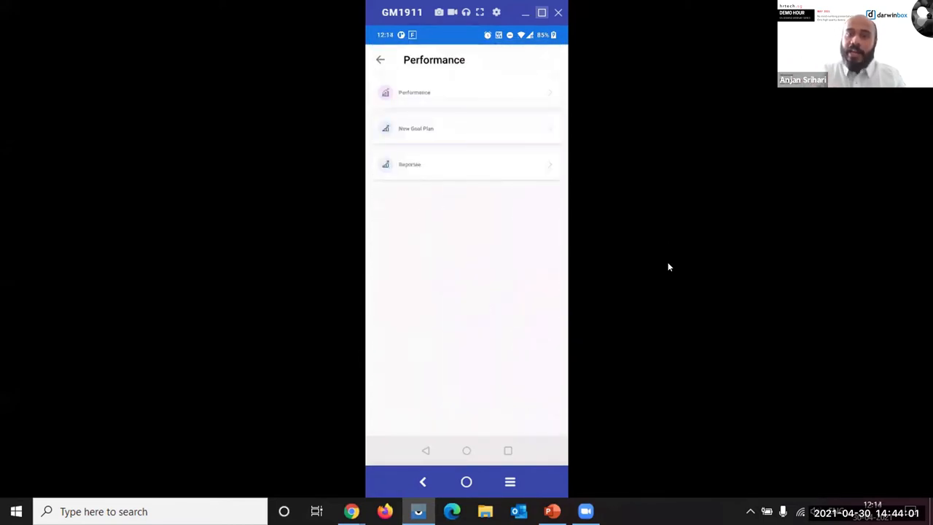
pyautogui.click(466, 128)
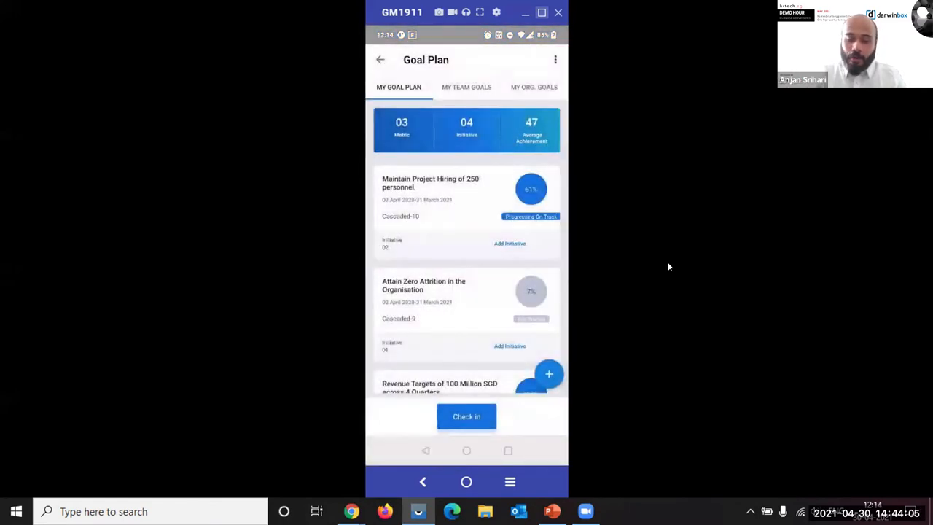
pyautogui.scroll(-3)
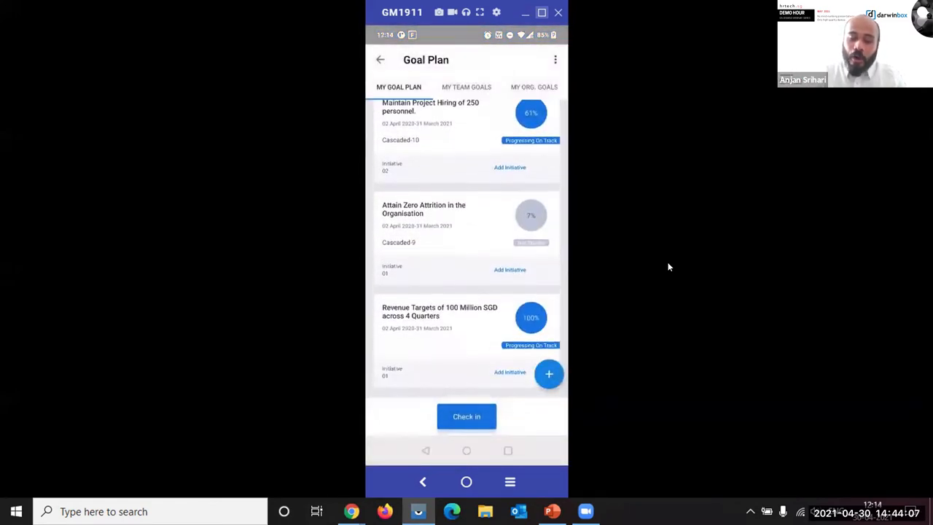
pyautogui.click(441, 318)
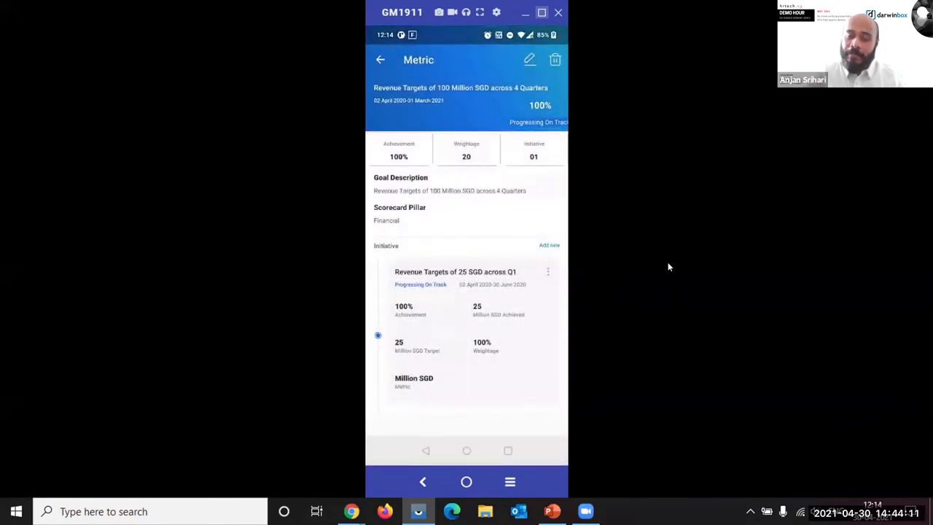
# Start a new initiative and cancel it unsaved, view the Q1 revenue initiative's options, then exit to the phone home screen
pyautogui.click(549, 245)
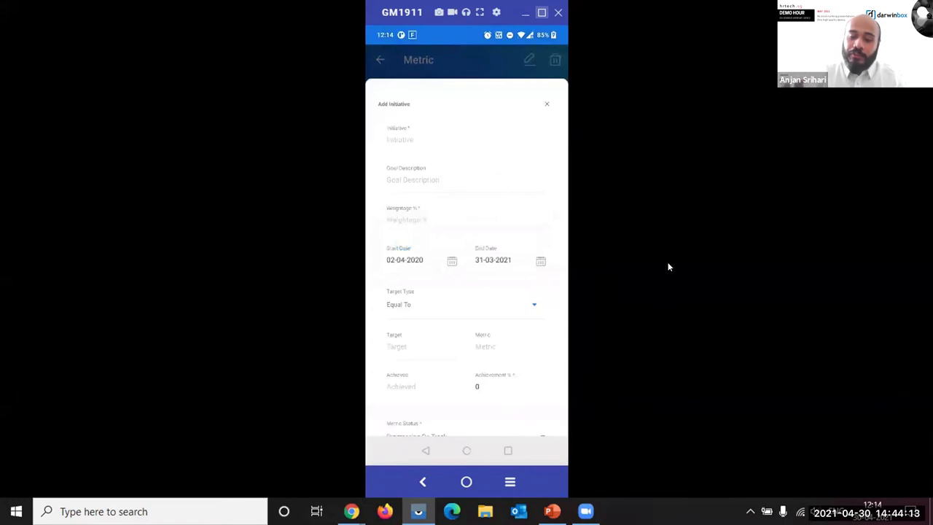
pyautogui.scroll(-3)
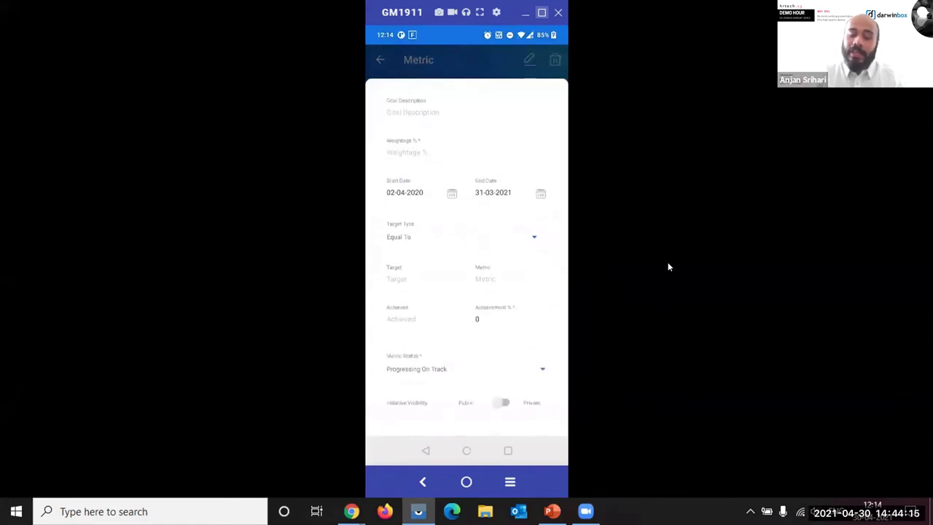
pyautogui.click(466, 367)
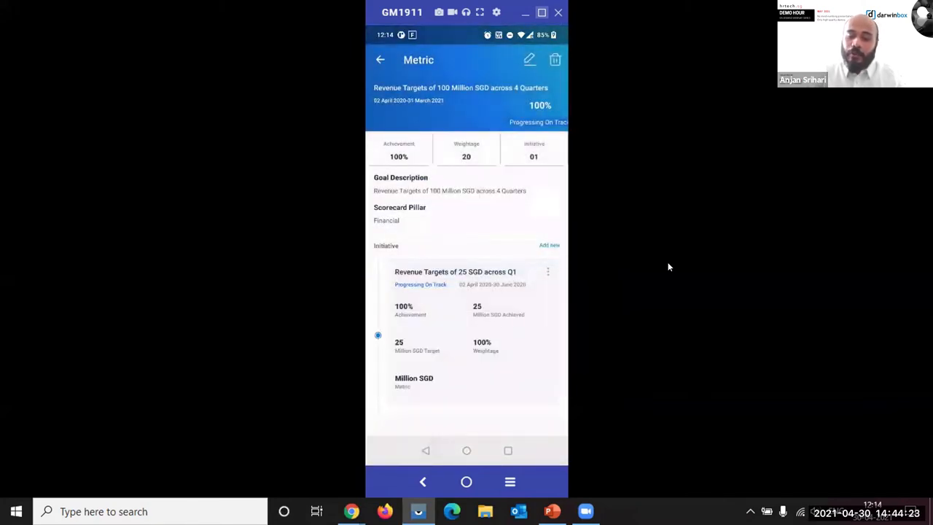
pyautogui.click(548, 272)
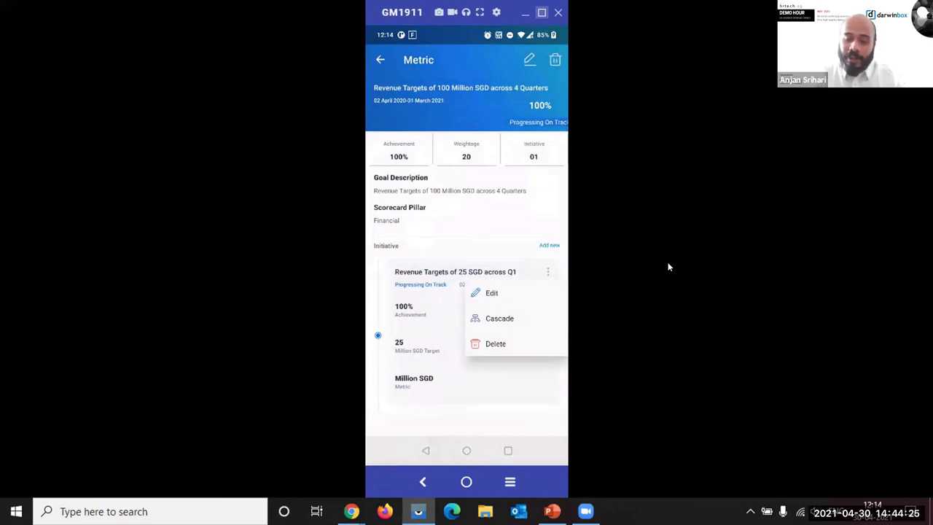
pyautogui.click(499, 318)
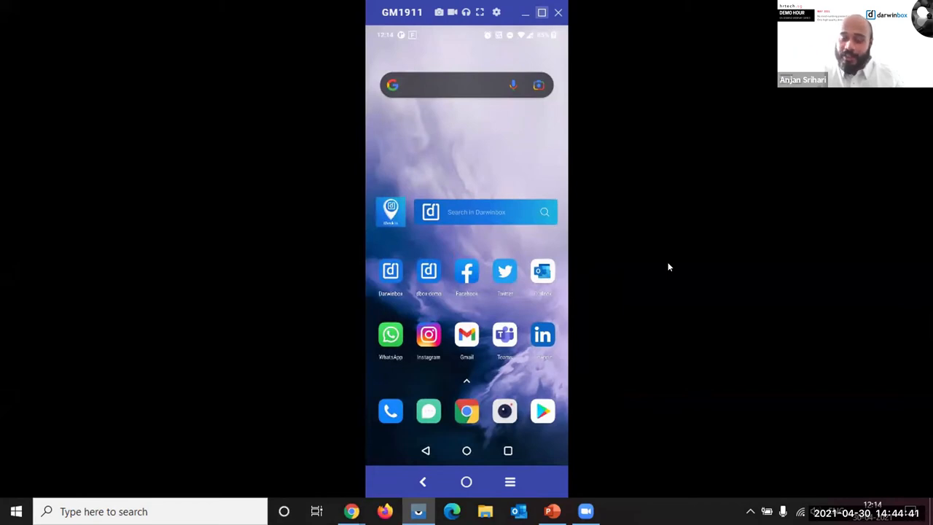
# Look up an employee via the home-screen search widget, view her profile's feedback sheet, and return to the Metric page
pyautogui.click(482, 212)
pyautogui.write('edna mode')
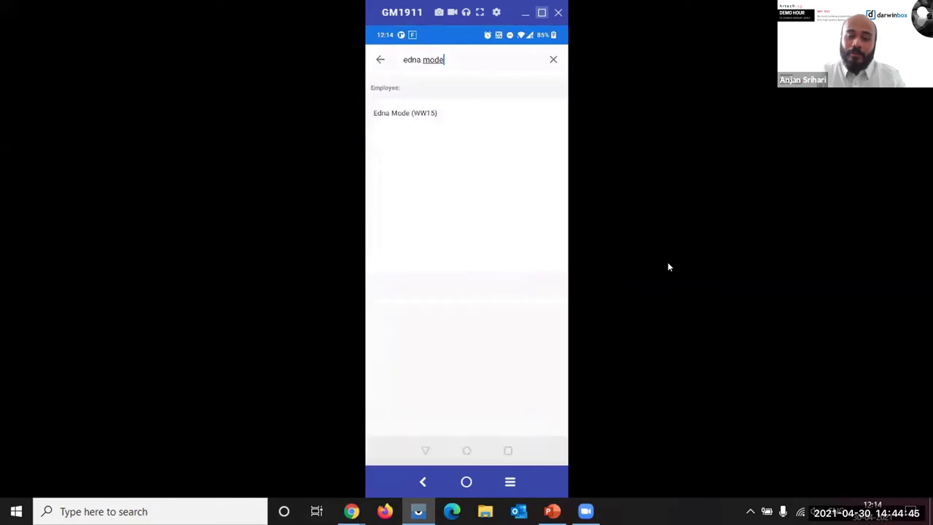
pyautogui.click(405, 113)
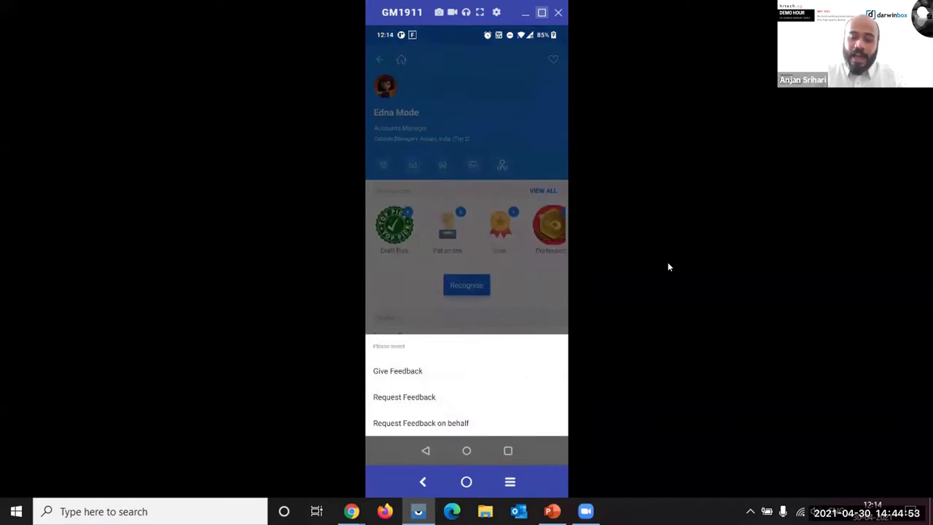
pyautogui.click(397, 371)
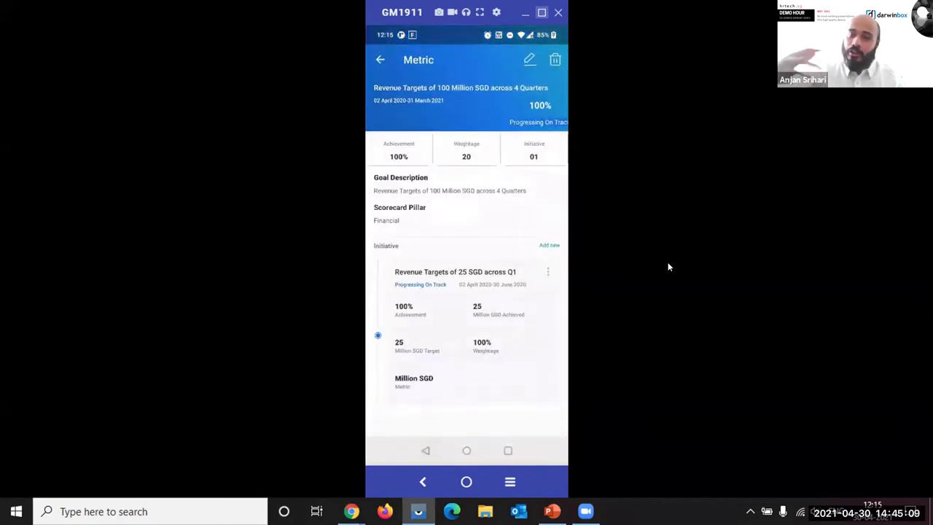
# Show the voice assistant chat with a query, then close it back to the Darwinbox home dashboard
pyautogui.click(379, 59)
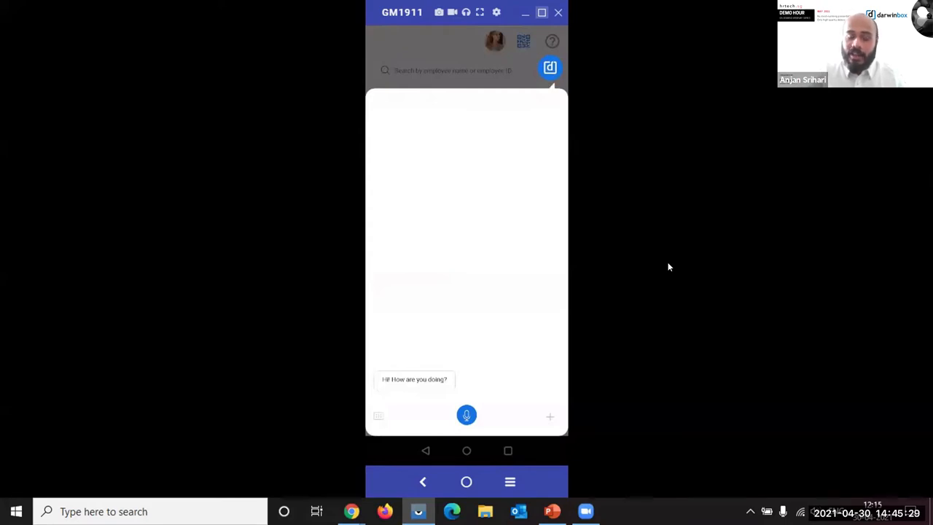
pyautogui.click(467, 415)
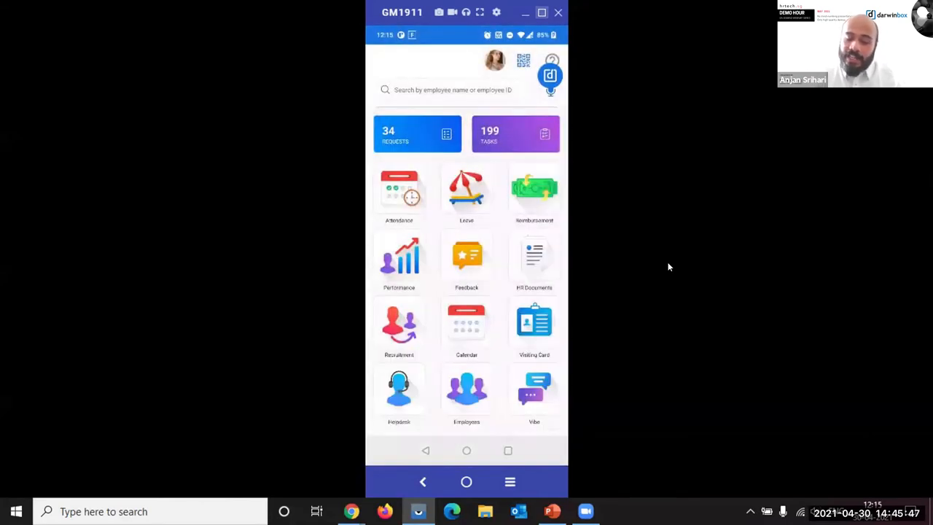
# Browse the Vibe social feed's video post, birthday wishes and conference-location poll, filter to polls, then return home
pyautogui.scroll(-3)
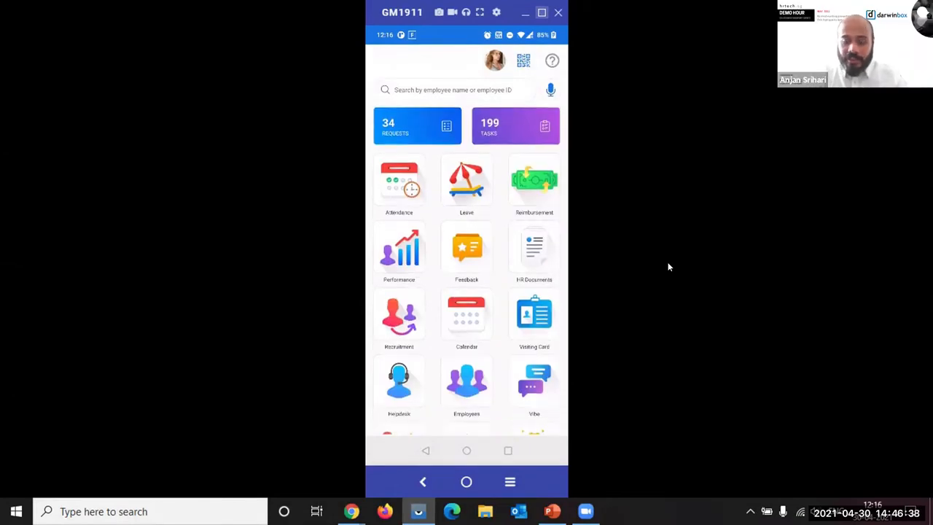
pyautogui.click(534, 382)
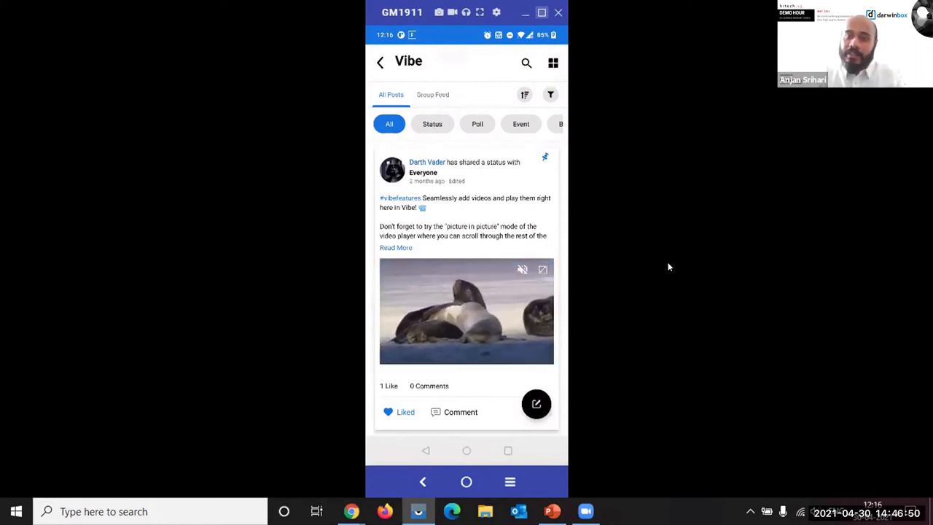
pyautogui.scroll(-3)
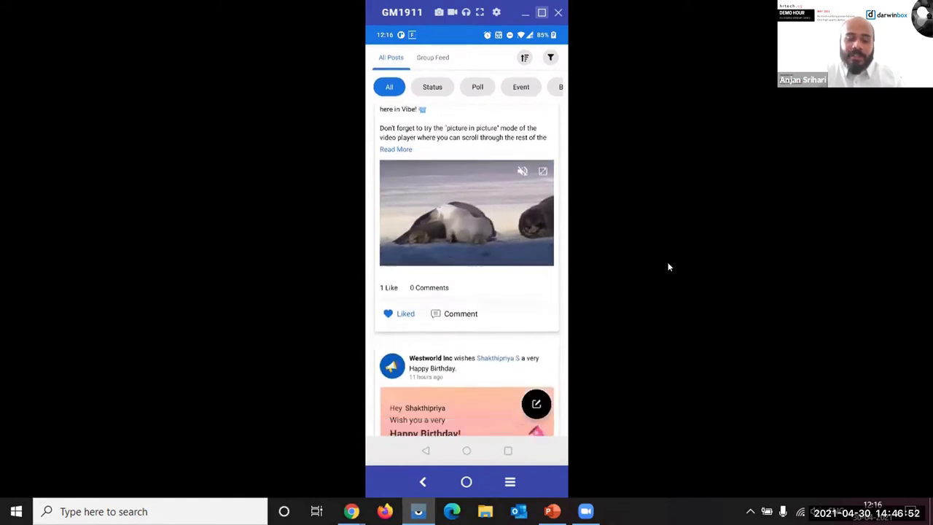
pyautogui.scroll(-3)
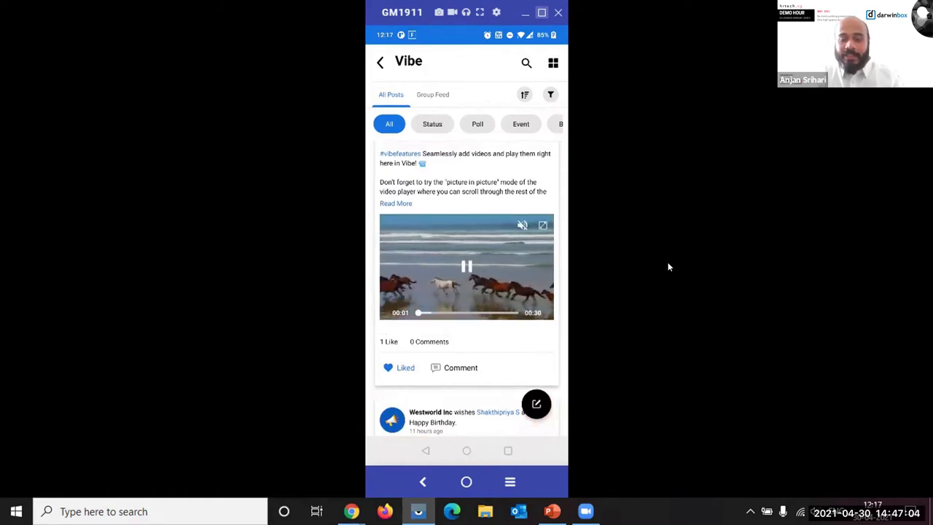
pyautogui.scroll(-3)
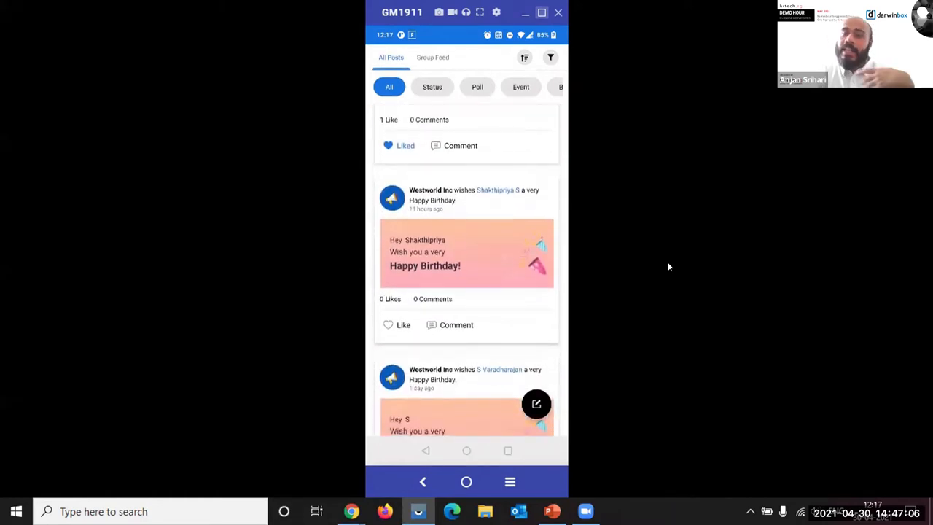
pyautogui.scroll(-3)
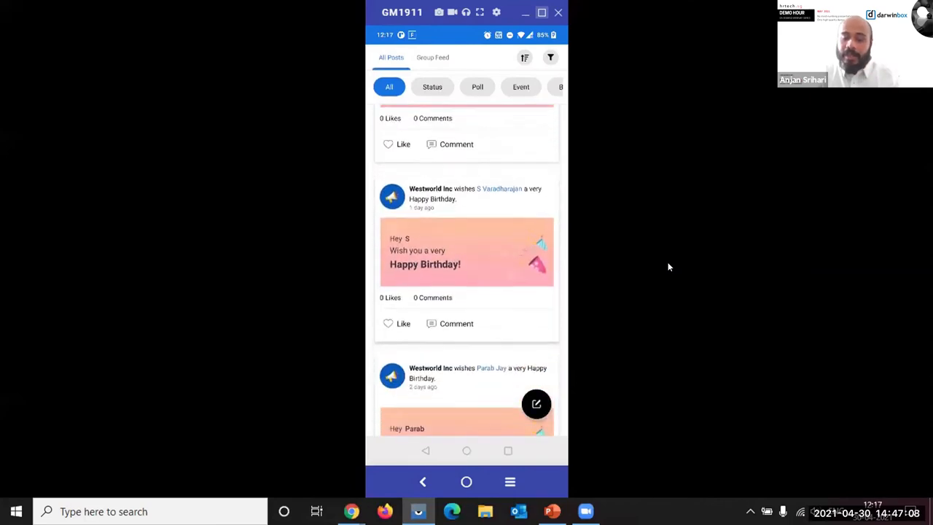
pyautogui.click(478, 123)
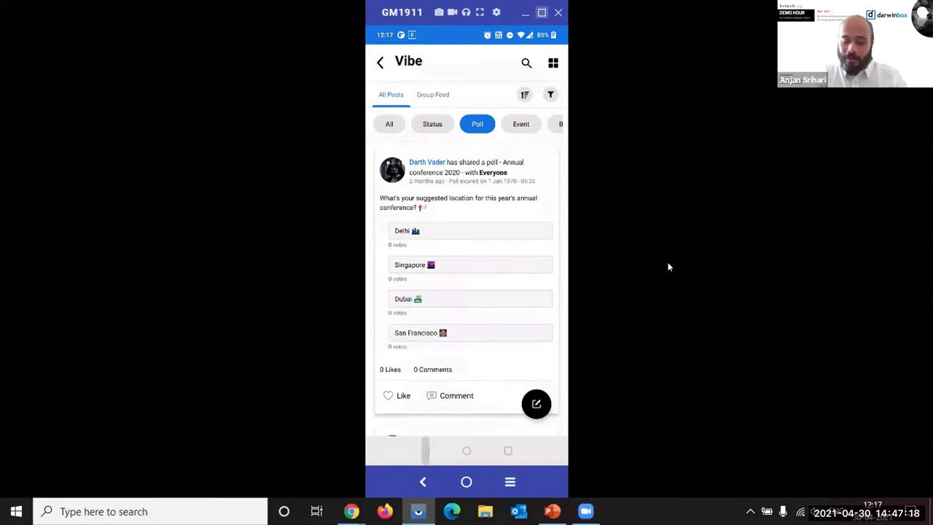
pyautogui.click(379, 61)
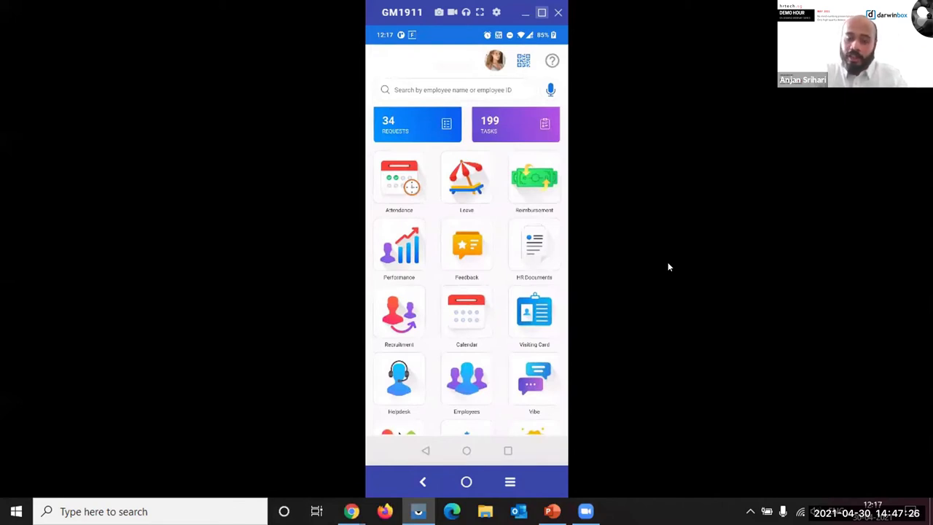
pyautogui.scroll(-3)
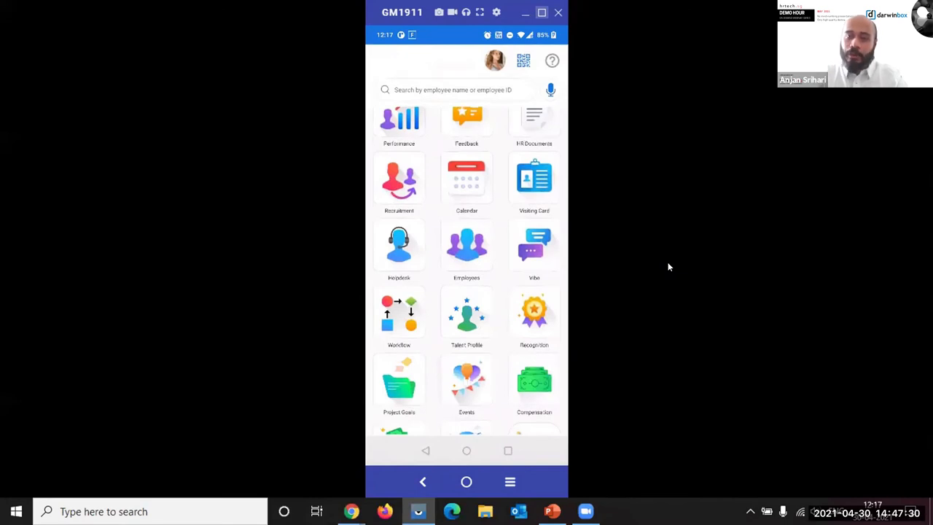
pyautogui.click(534, 314)
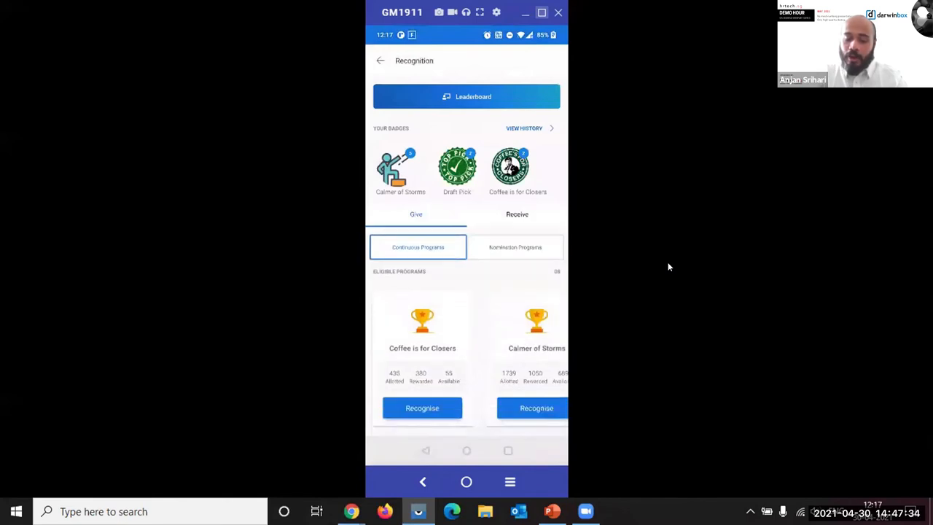
pyautogui.click(422, 408)
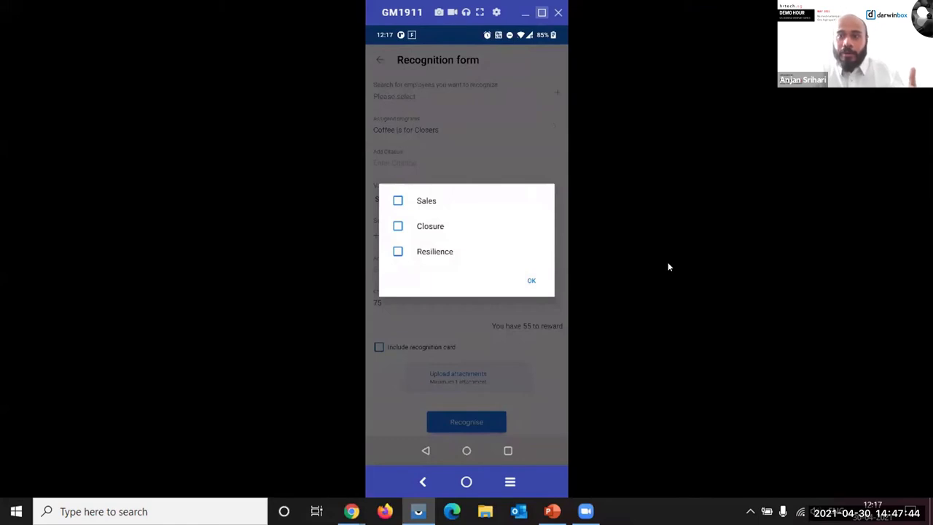
pyautogui.click(531, 280)
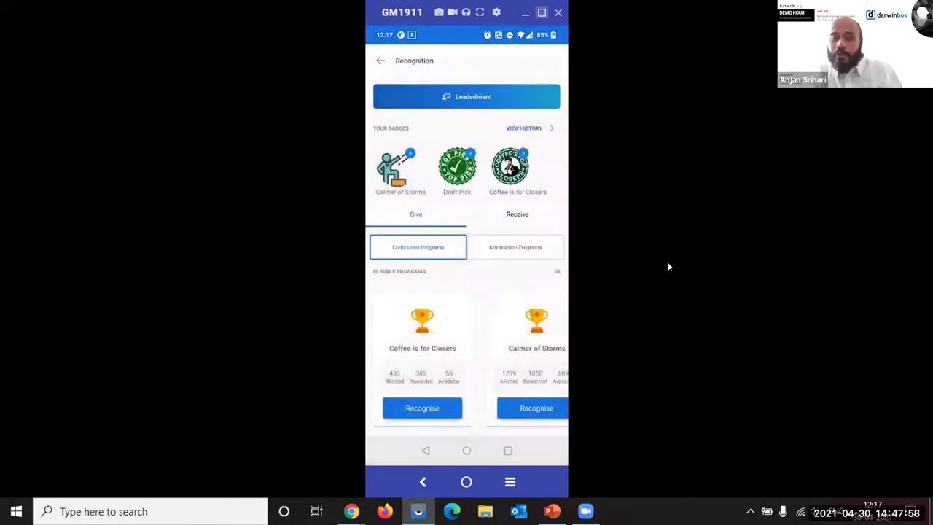
pyautogui.click(466, 96)
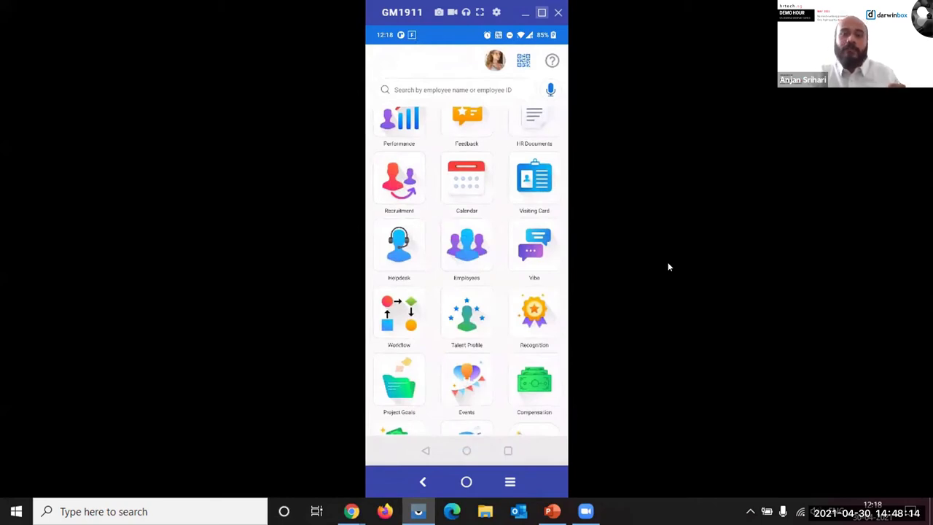
pyautogui.scroll(-3)
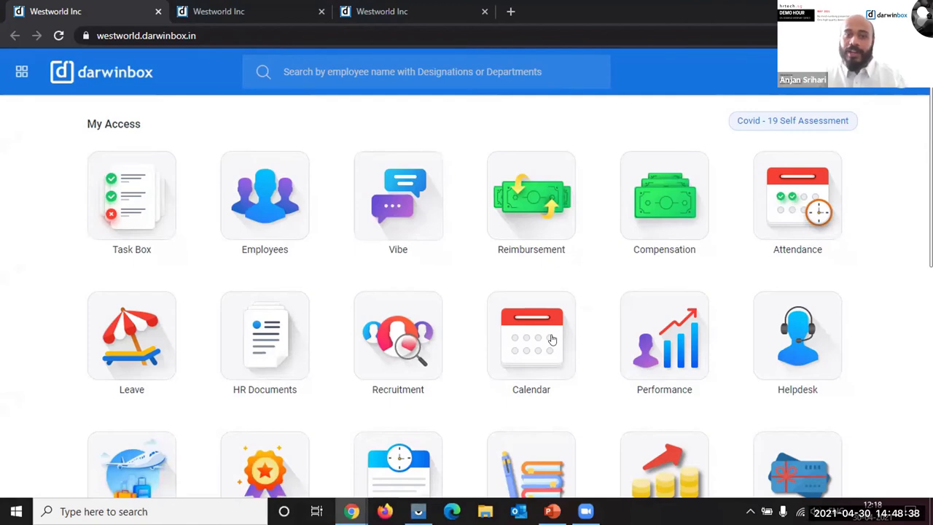
pyautogui.moveTo(726, 184)
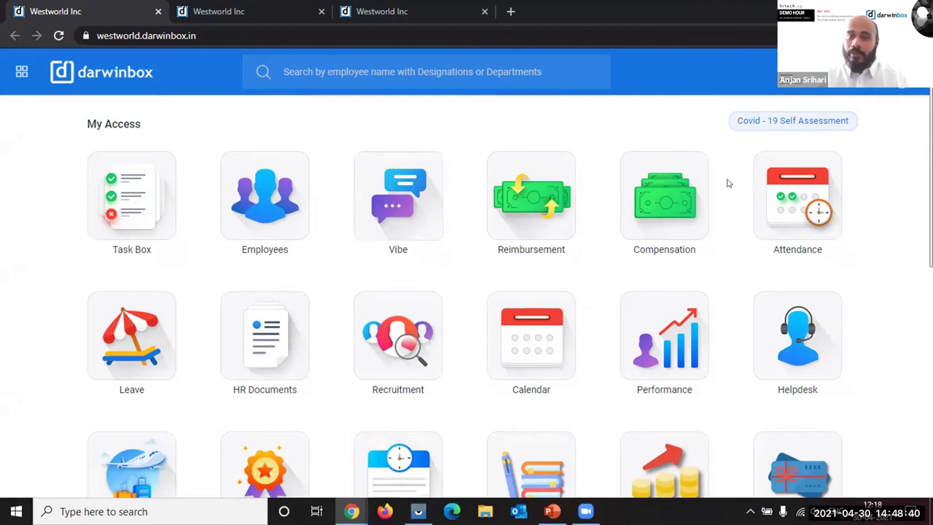
# Dismiss the 'tasks need your attention' notice on Performance Overview and show the next smart suggestion
pyautogui.scroll(-3)
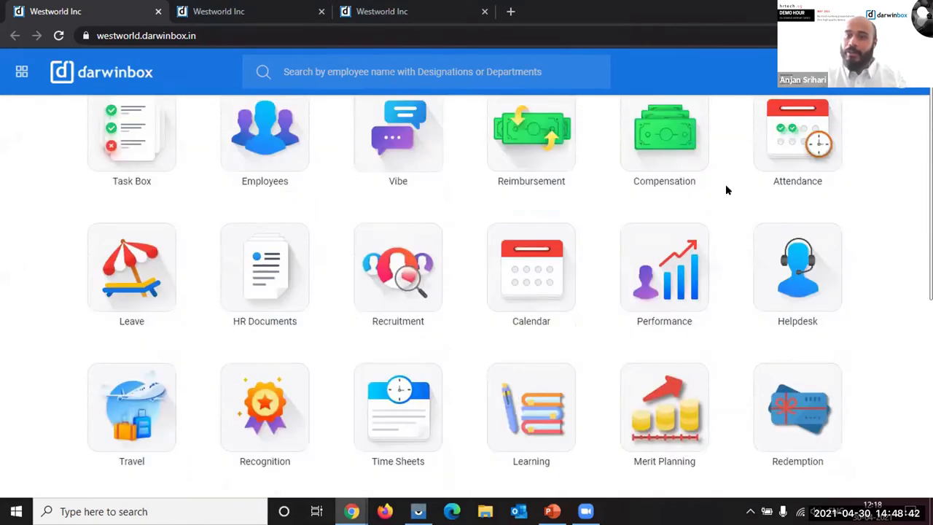
pyautogui.scroll(3)
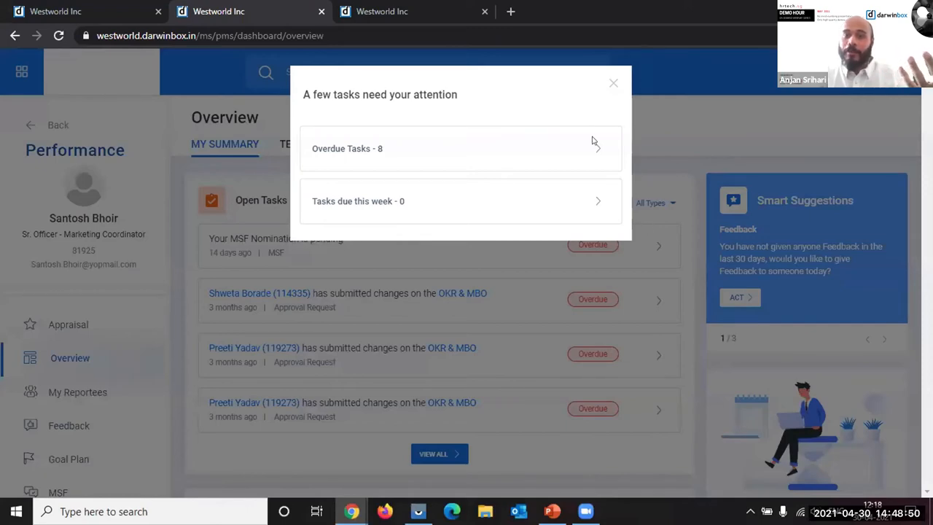
pyautogui.click(612, 83)
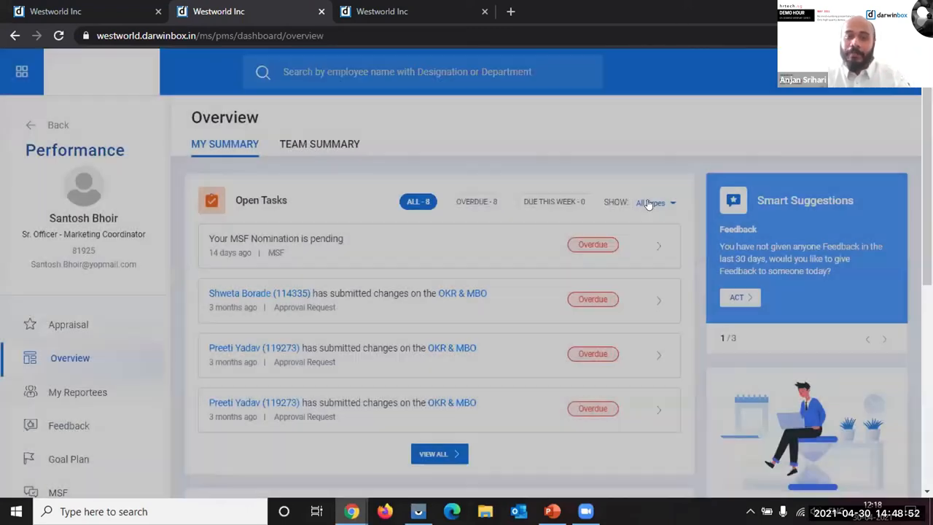
pyautogui.click(884, 339)
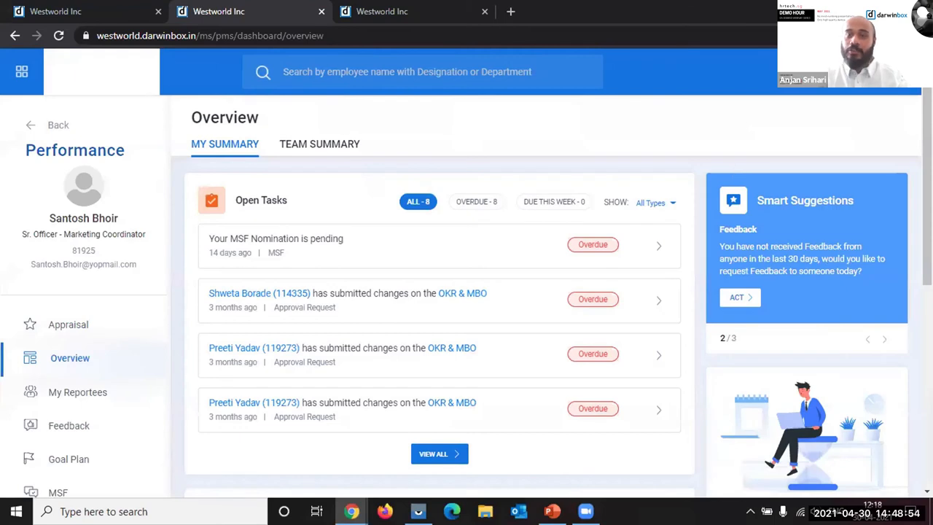
# Scroll through My Summary's overdue open tasks and goal plan metrics
pyautogui.scroll(-3)
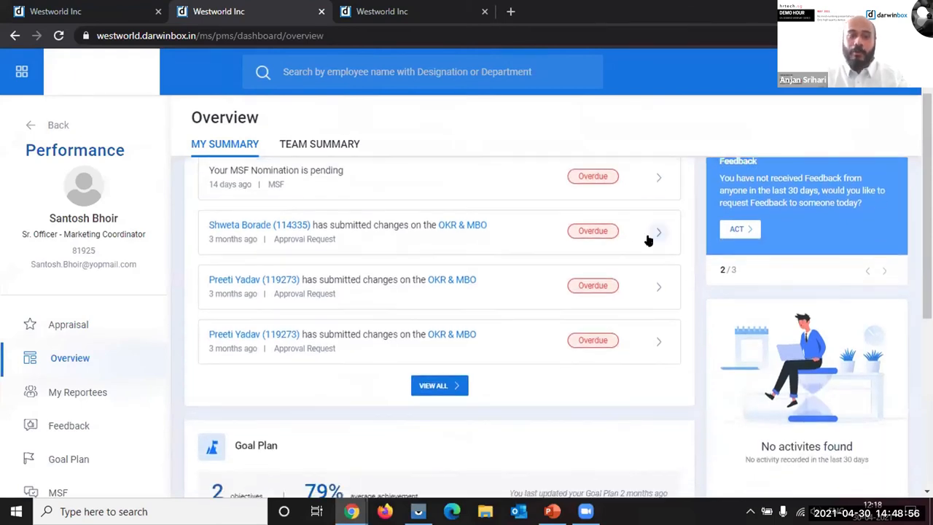
pyautogui.moveTo(446, 230)
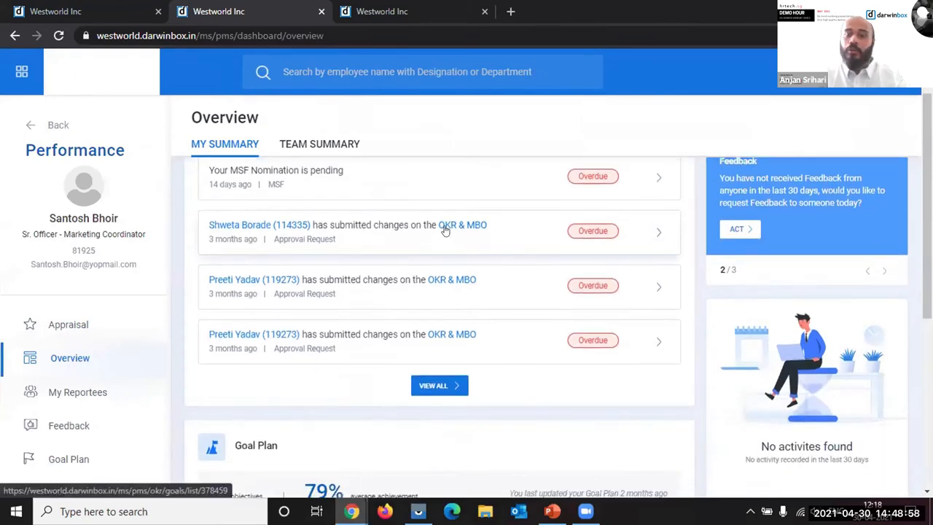
pyautogui.scroll(-3)
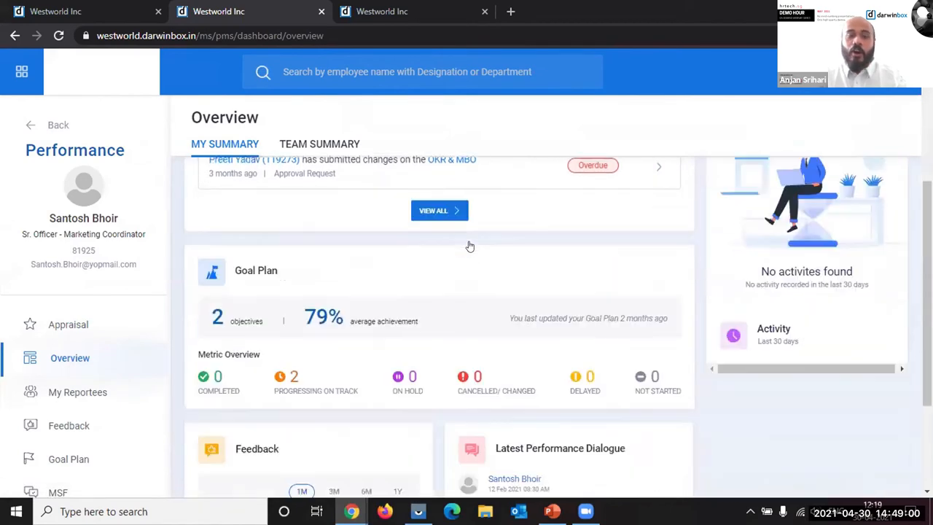
pyautogui.scroll(-3)
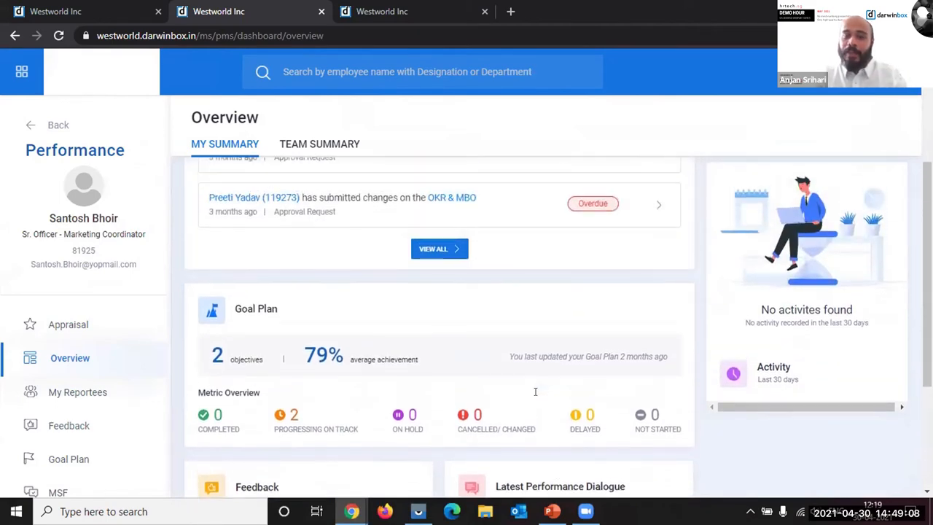
pyautogui.scroll(3)
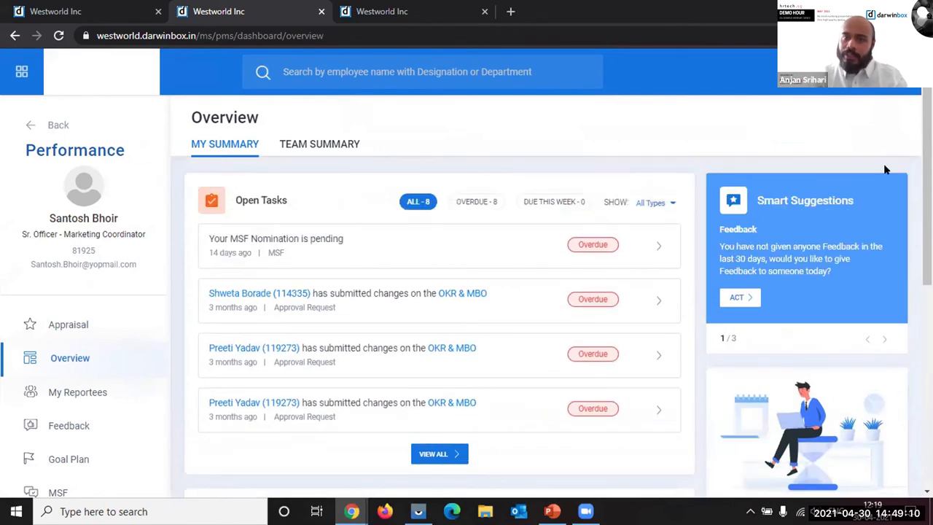
pyautogui.moveTo(855, 270)
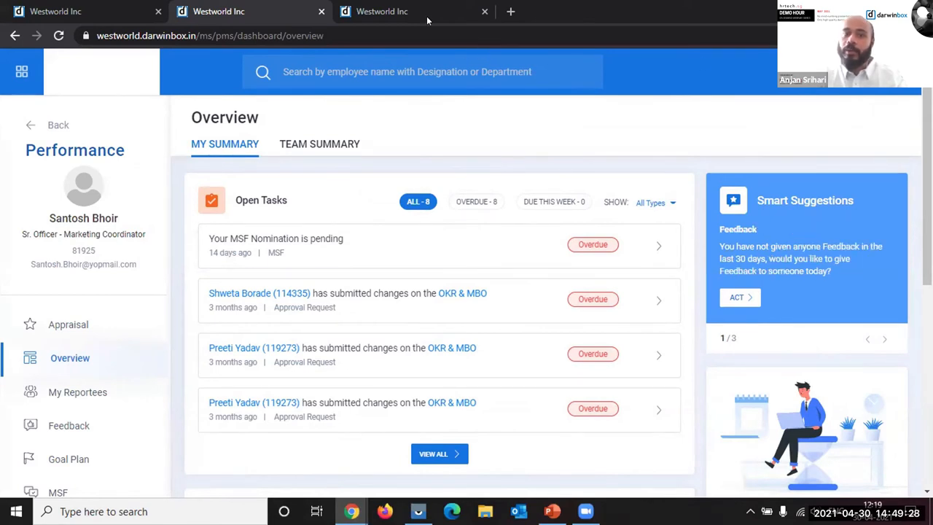
pyautogui.click(319, 145)
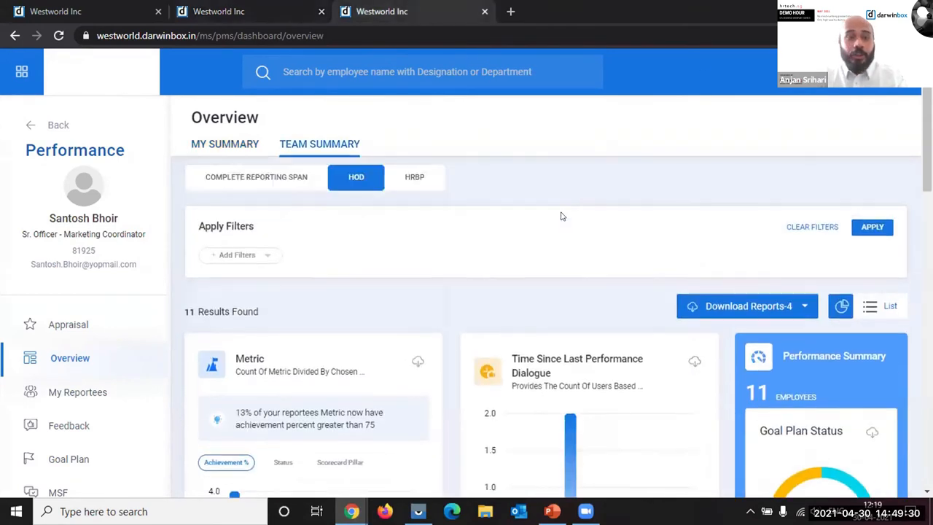
pyautogui.scroll(-3)
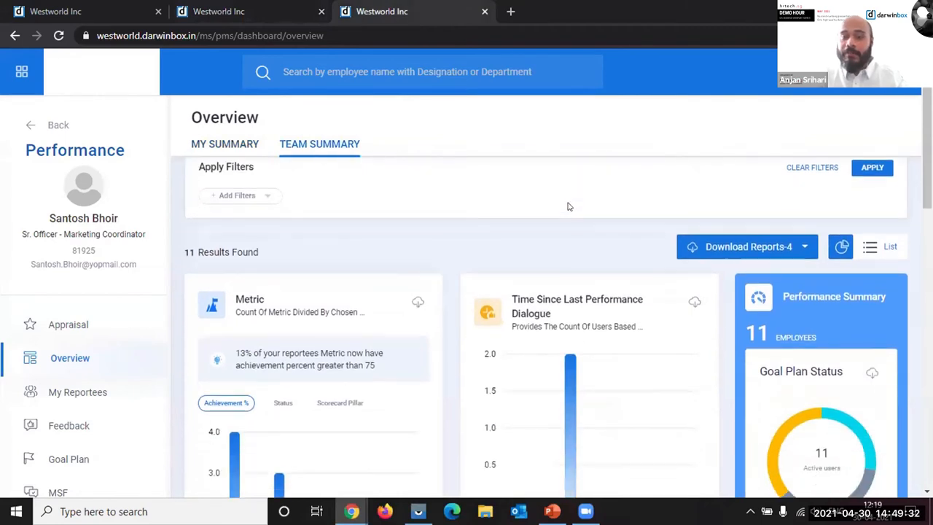
pyautogui.scroll(-3)
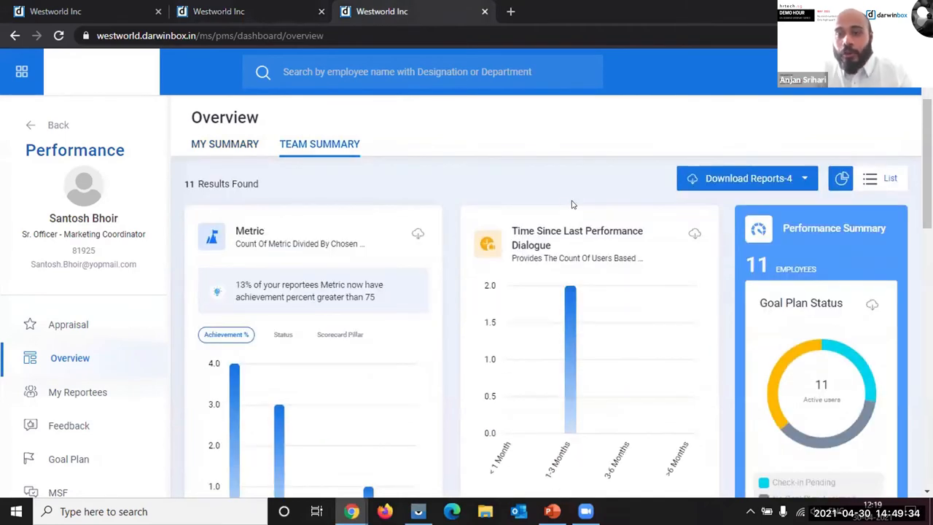
pyautogui.moveTo(624, 174)
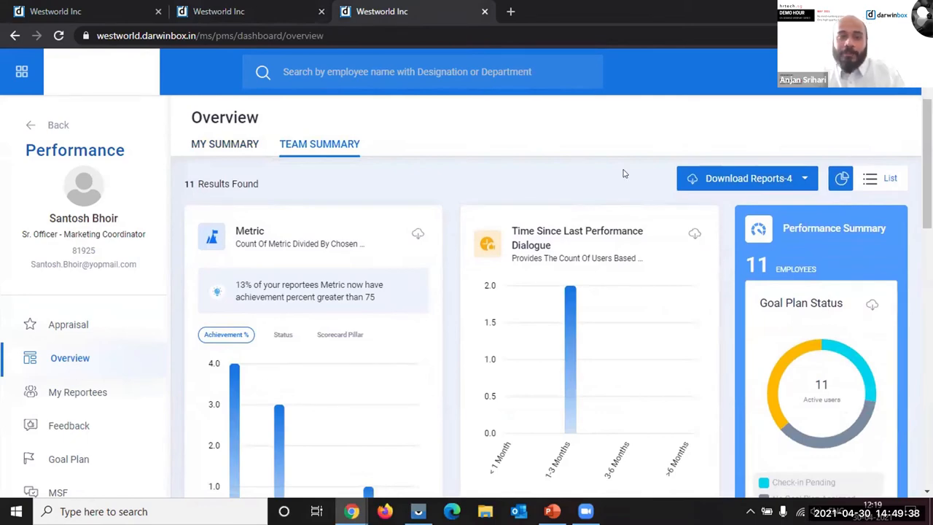
pyautogui.scroll(-3)
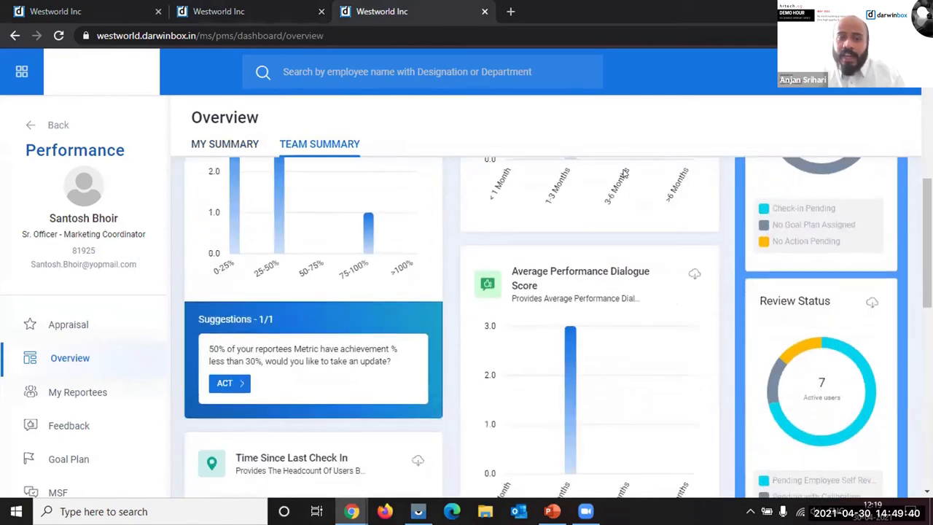
pyautogui.scroll(-3)
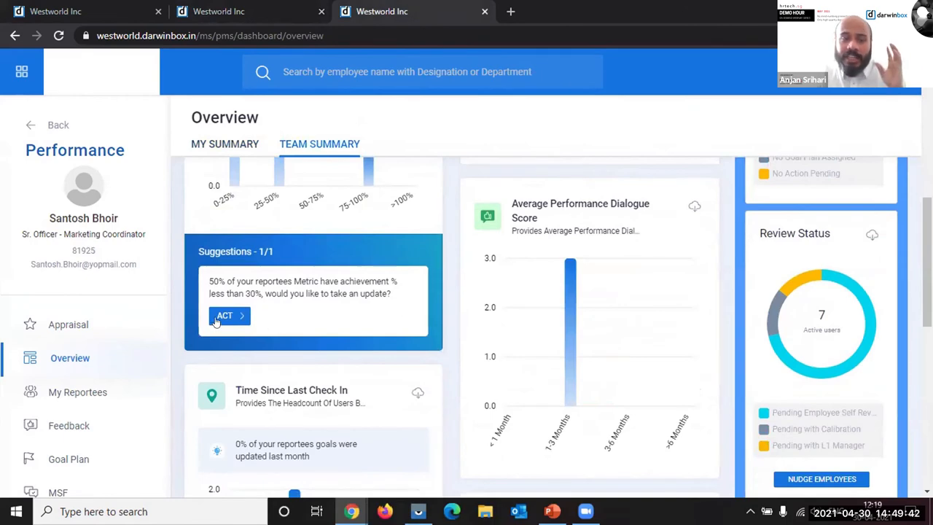
pyautogui.click(230, 315)
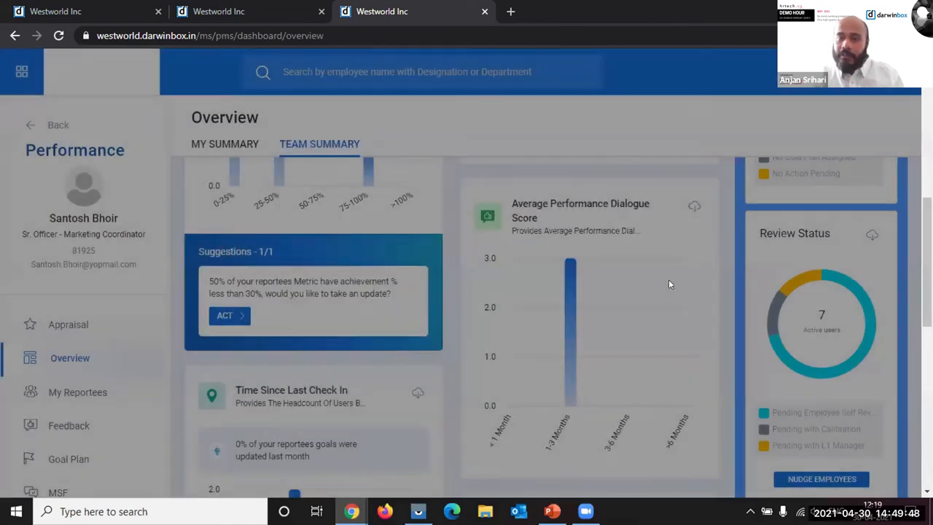
pyautogui.scroll(-3)
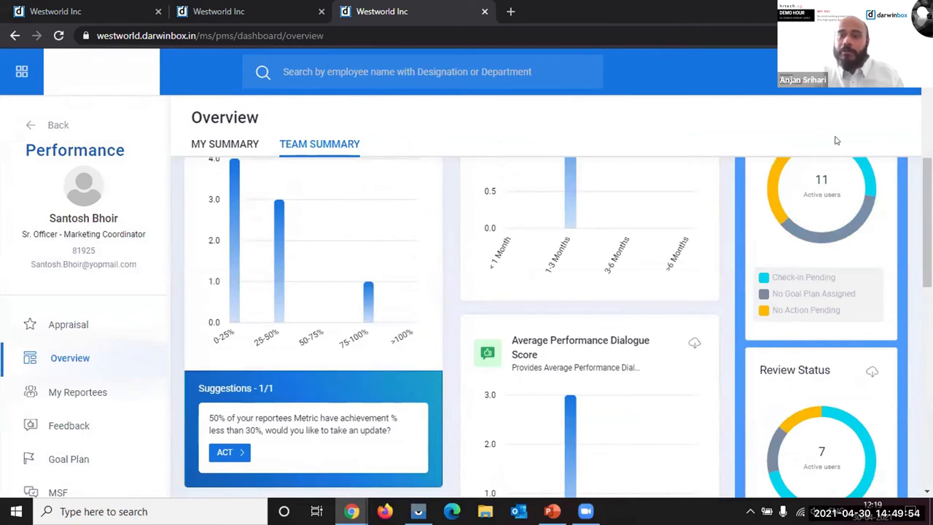
pyautogui.moveTo(703, 114)
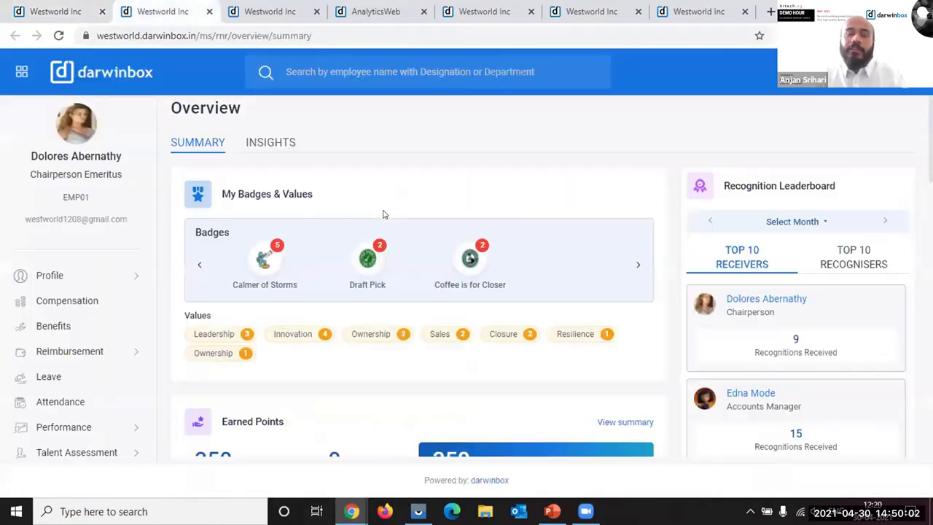
# Scroll the recognition Summary past badges, values, earned points and leaderboard to the recognition programs
pyautogui.scroll(-3)
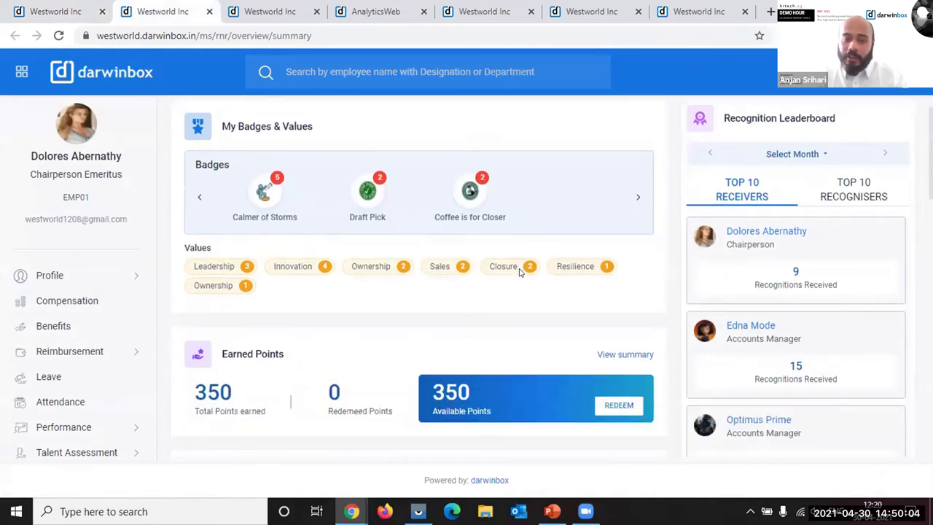
pyautogui.scroll(-3)
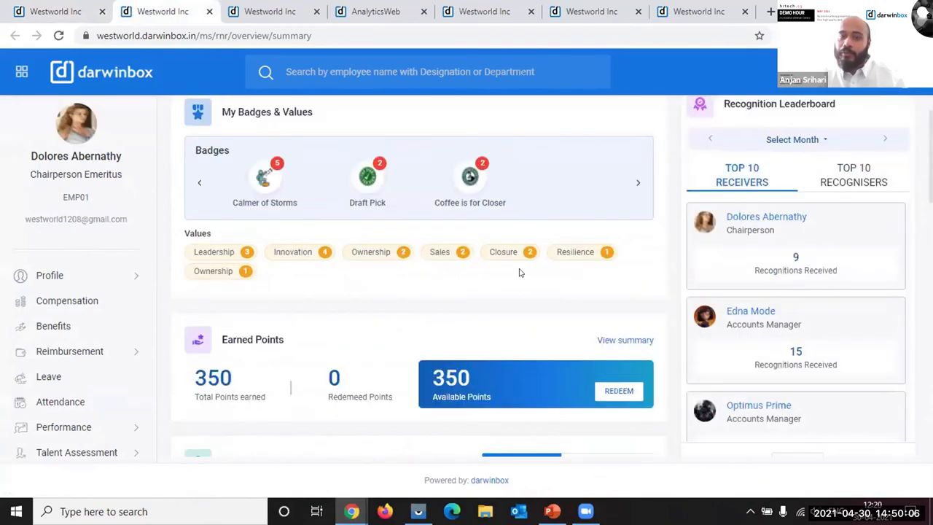
pyautogui.scroll(-3)
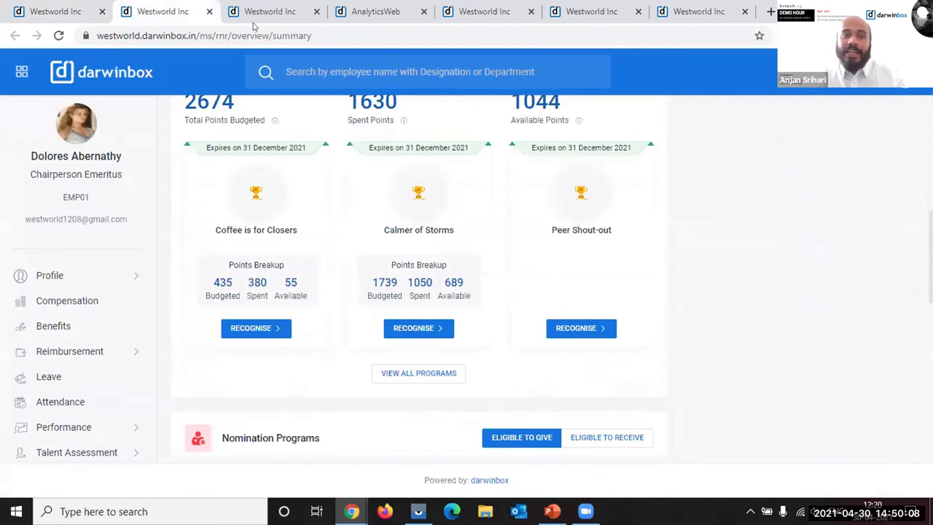
# Review the Insights admin charts for Recognitions and Nominations Given in February 2021, then move to Employee Analytics attrition
pyautogui.click(272, 143)
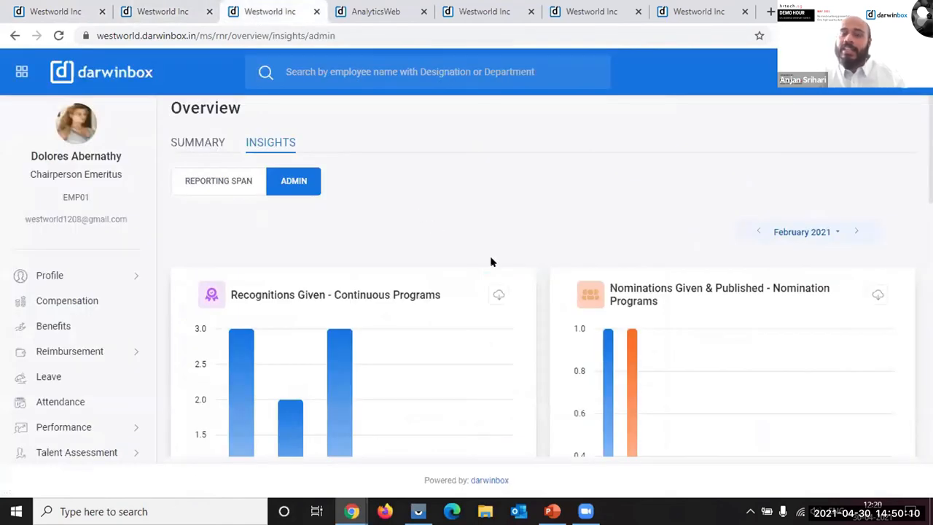
pyautogui.scroll(-3)
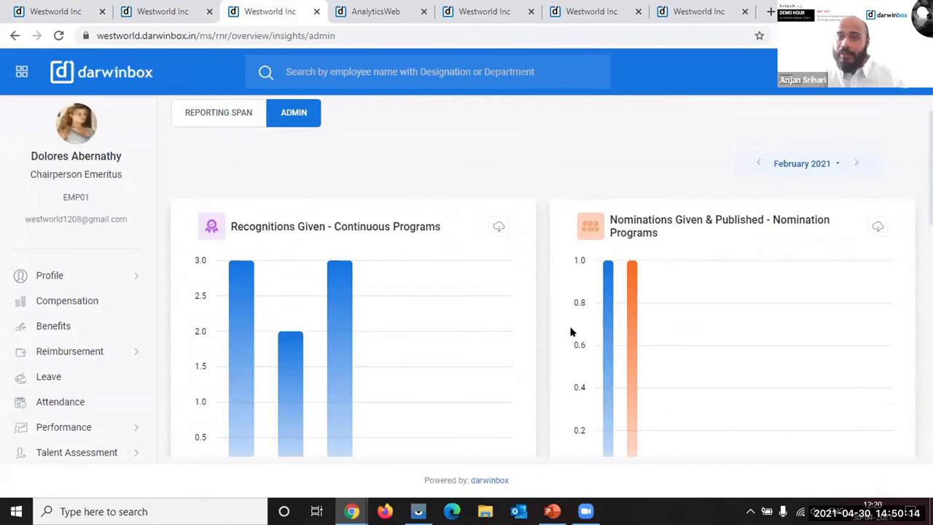
pyautogui.scroll(-3)
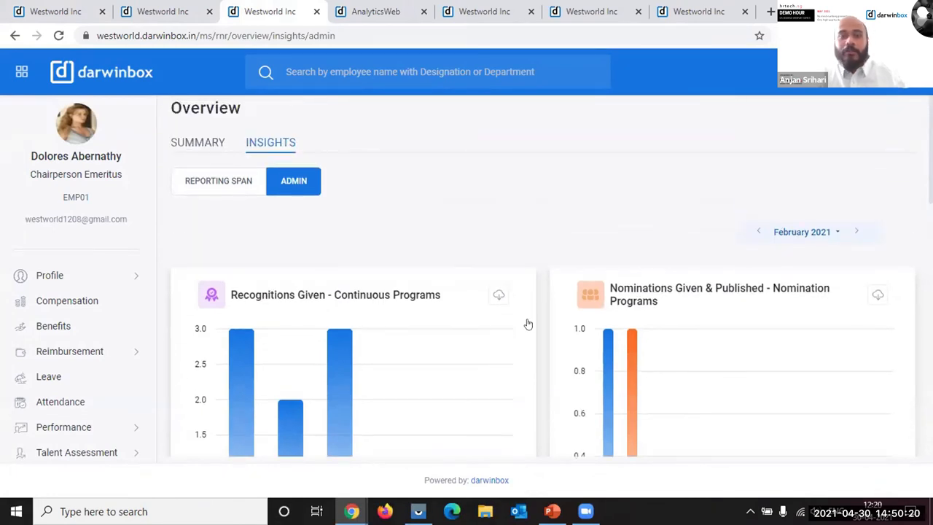
pyautogui.moveTo(474, 255)
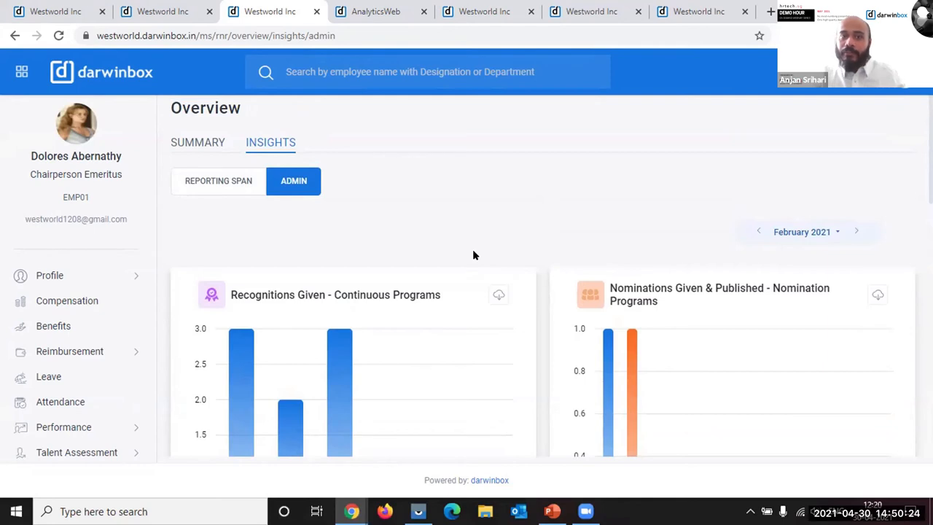
pyautogui.moveTo(432, 239)
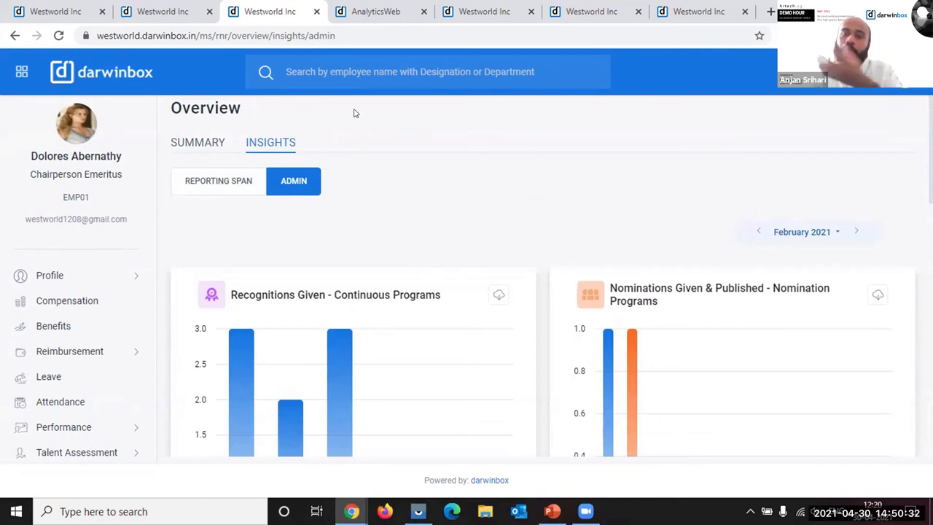
pyautogui.click(376, 11)
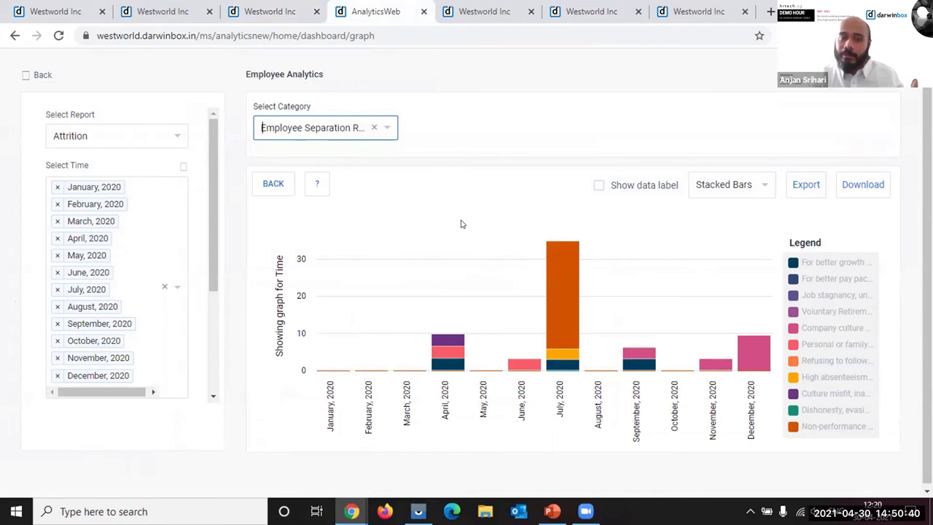
pyautogui.moveTo(575, 261)
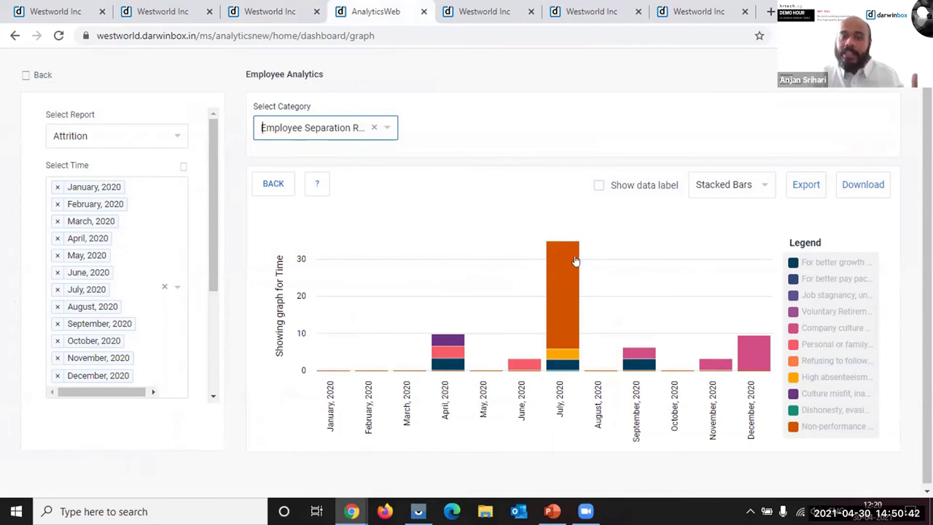
pyautogui.moveTo(563, 268)
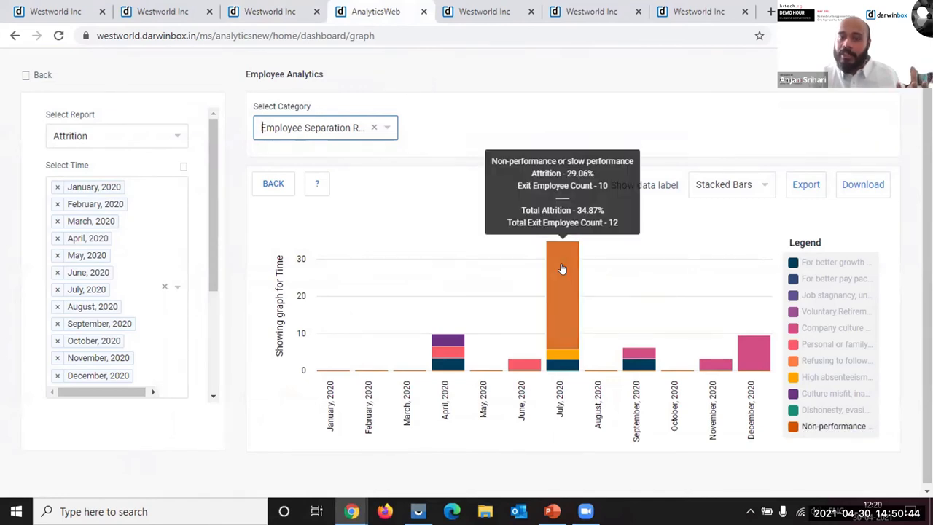
pyautogui.moveTo(307, 125)
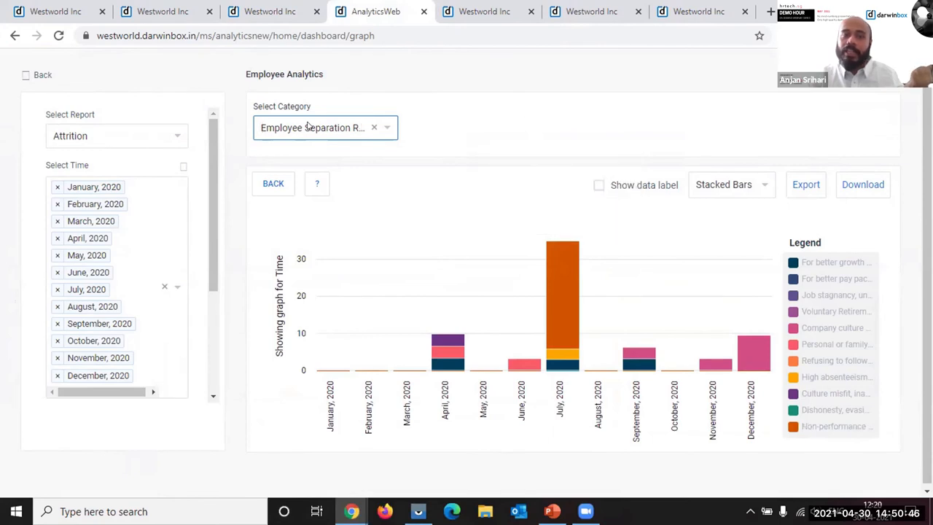
pyautogui.click(325, 128)
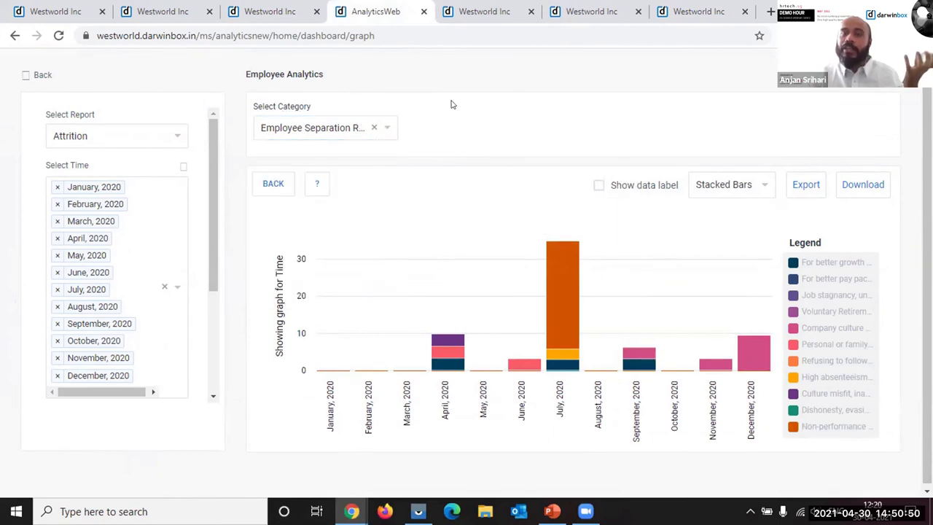
pyautogui.moveTo(563, 283)
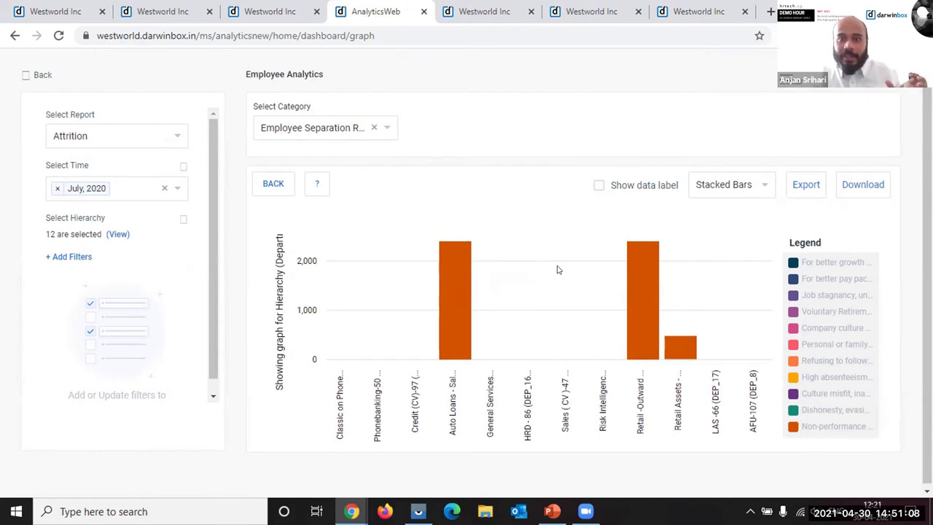
pyautogui.moveTo(576, 267)
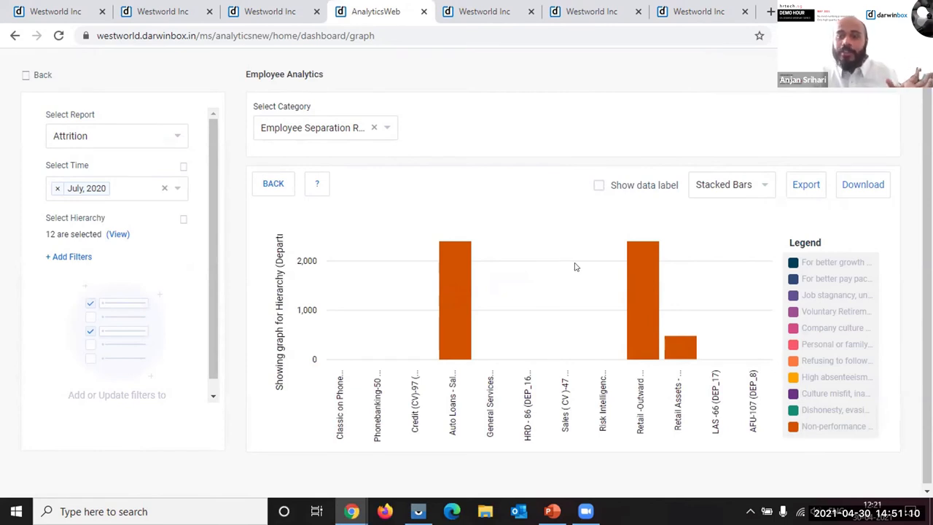
pyautogui.moveTo(523, 248)
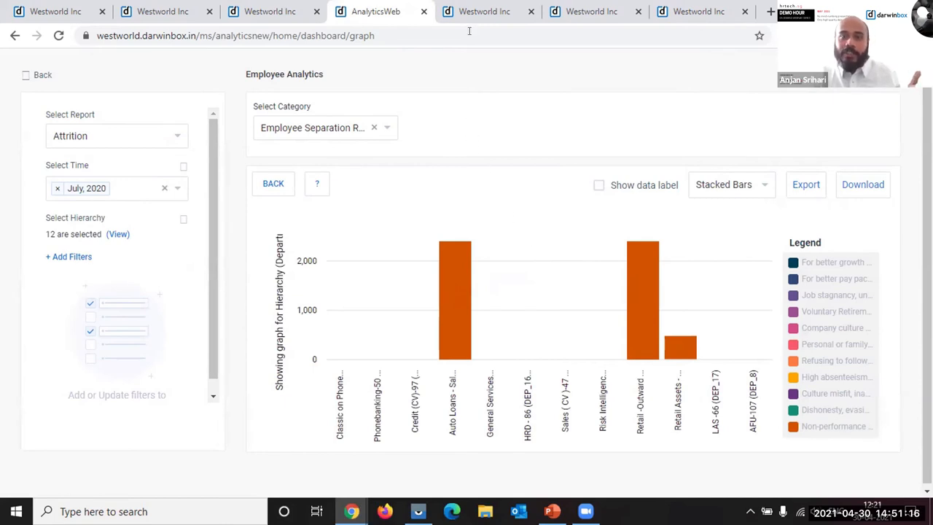
# In Review KRA settings, open a review cycle's edit form and browse its assessment parameters and additional settings
pyautogui.click(484, 12)
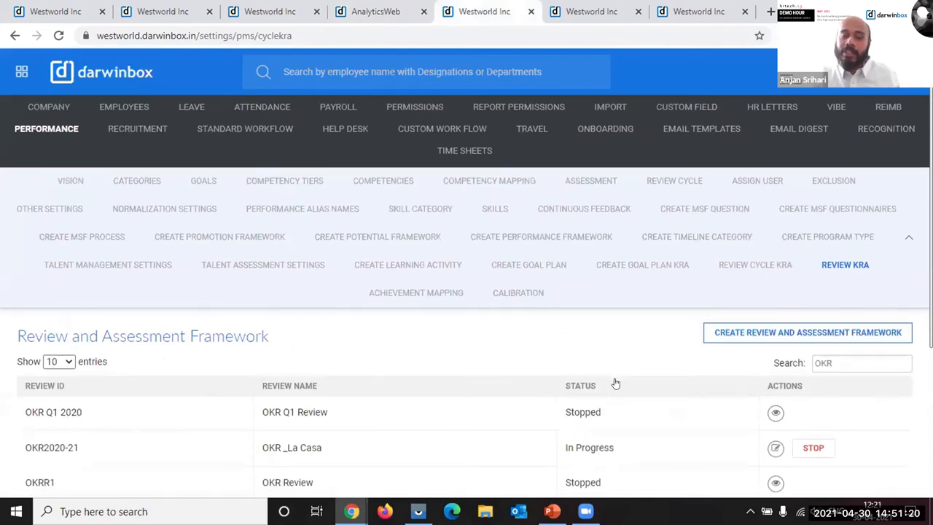
pyautogui.scroll(-3)
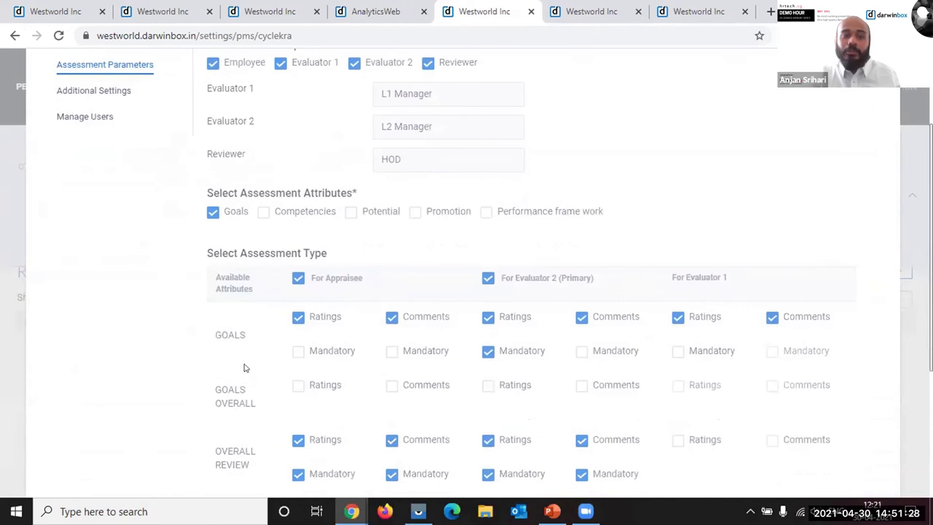
pyautogui.scroll(-3)
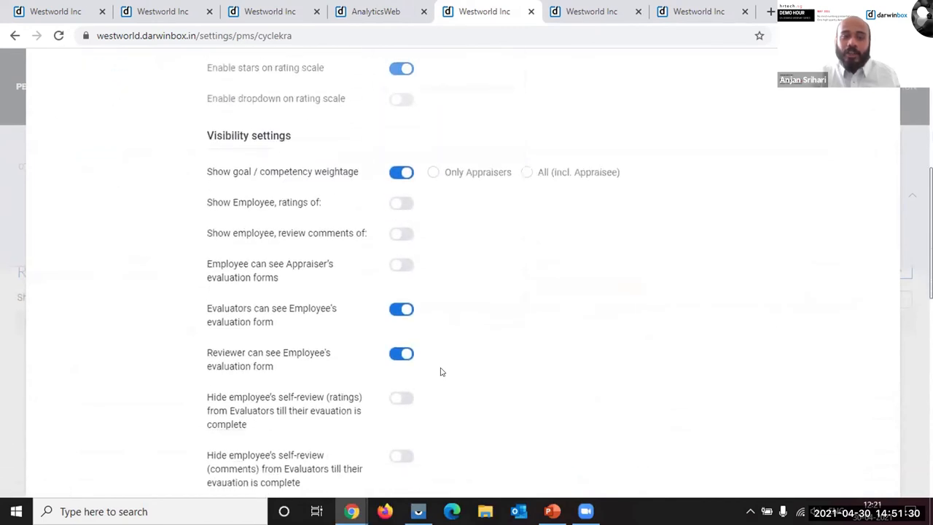
pyautogui.click(403, 309)
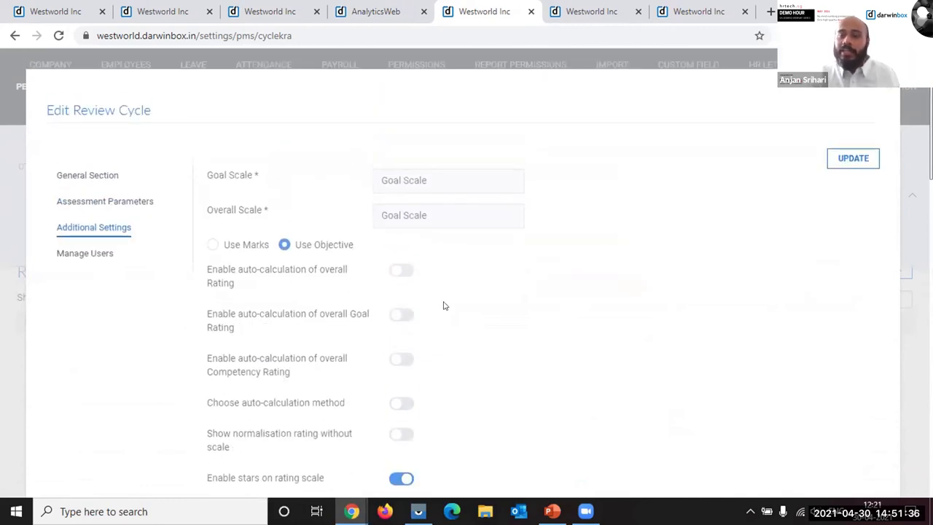
pyautogui.moveTo(751, 87)
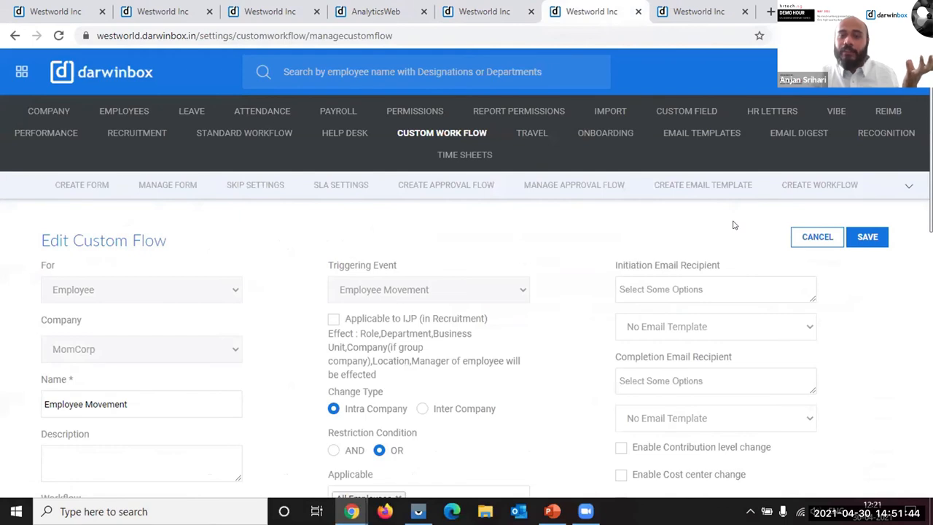
pyautogui.moveTo(744, 216)
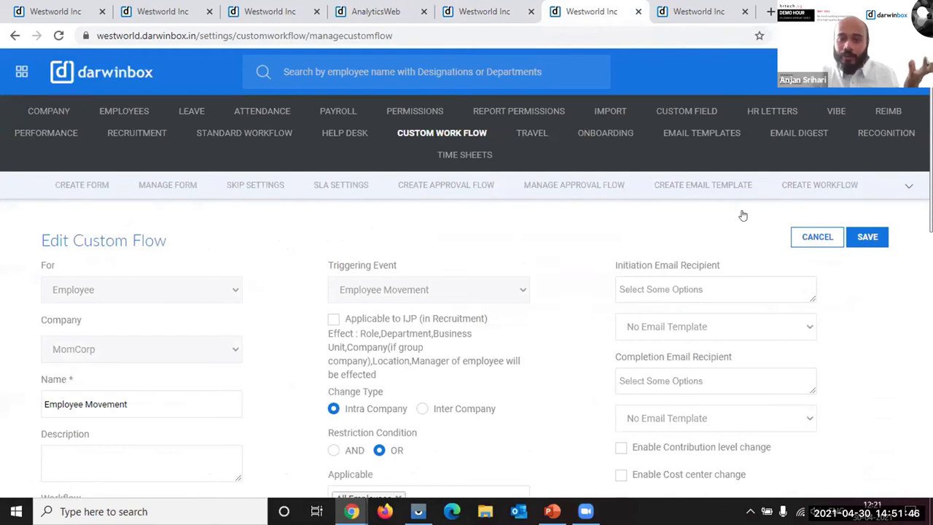
pyautogui.moveTo(781, 162)
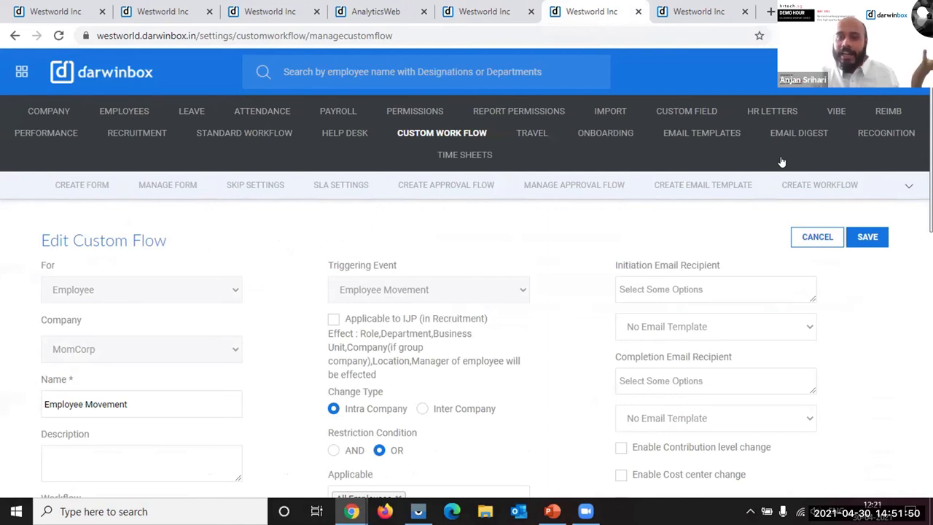
pyautogui.moveTo(614, 239)
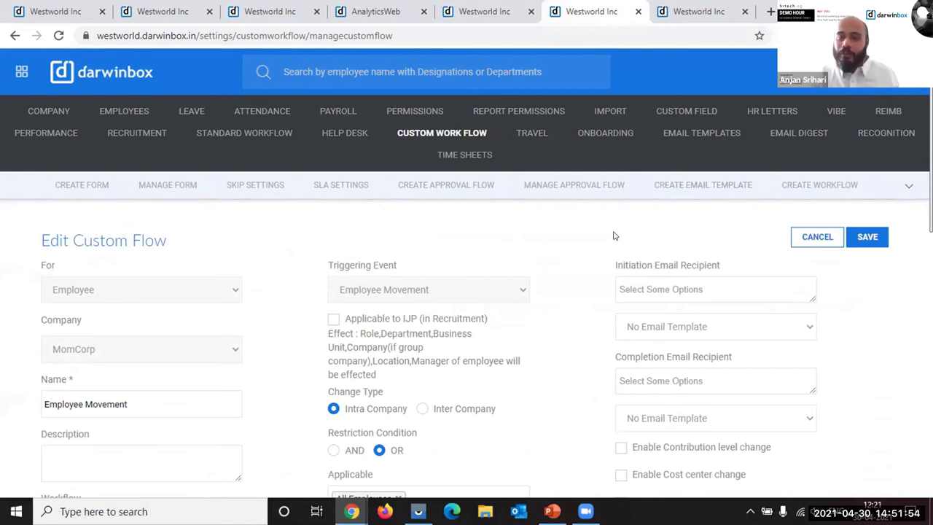
# Scroll down the Employee Movement workflow to review its stages and request form fields
pyautogui.scroll(-3)
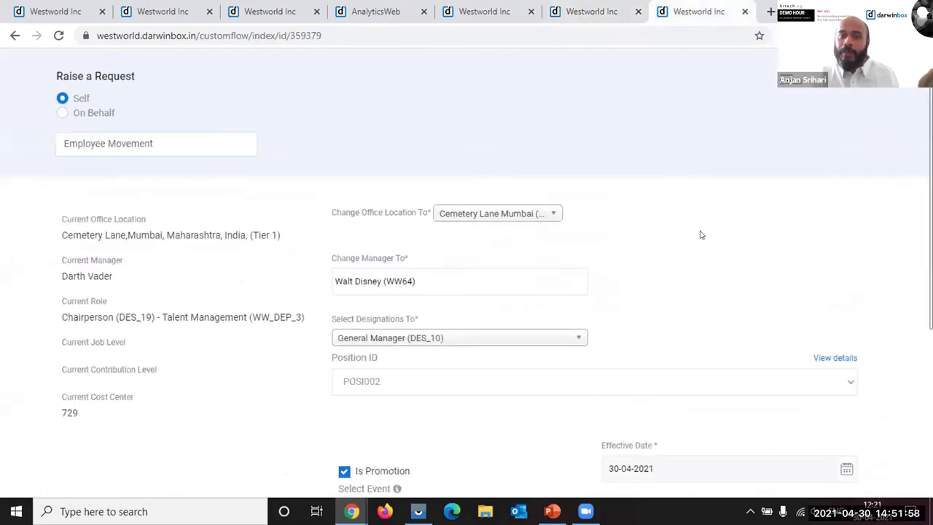
pyautogui.moveTo(691, 281)
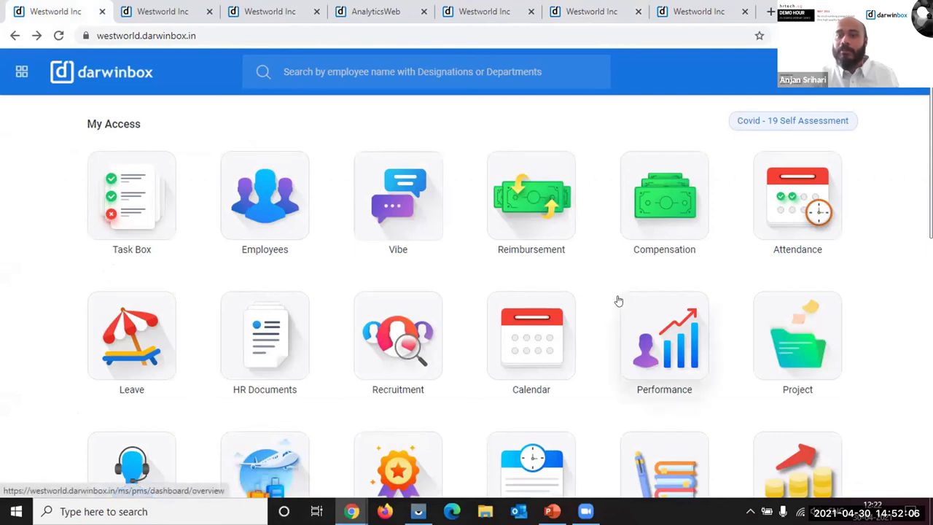
pyautogui.moveTo(618, 300)
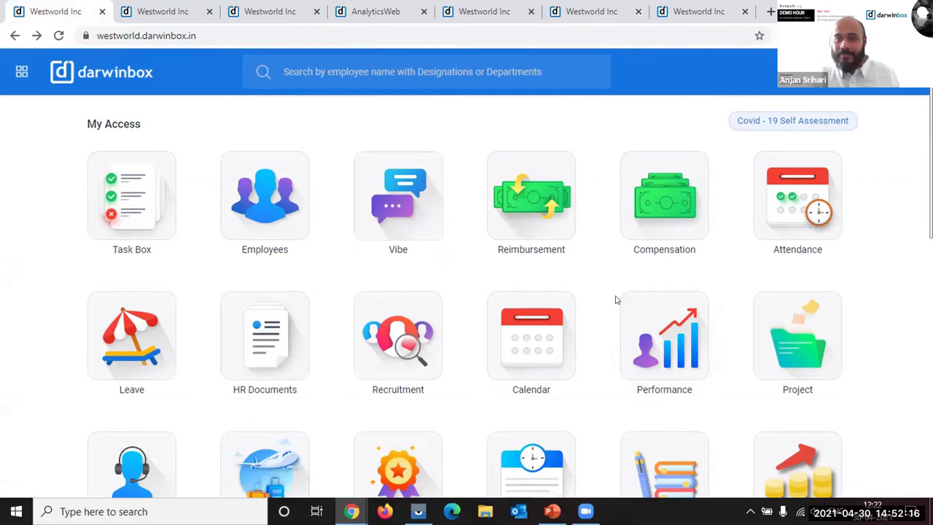
pyautogui.moveTo(605, 299)
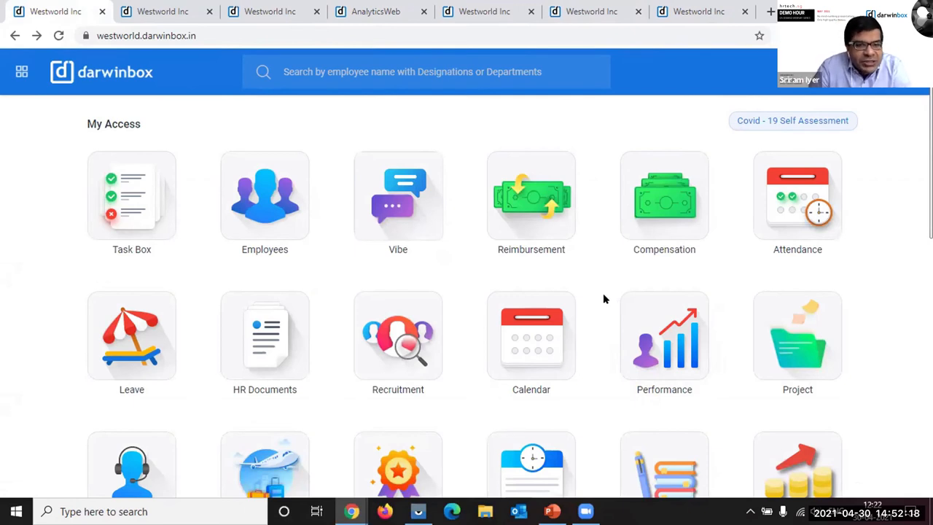
pyautogui.moveTo(612, 295)
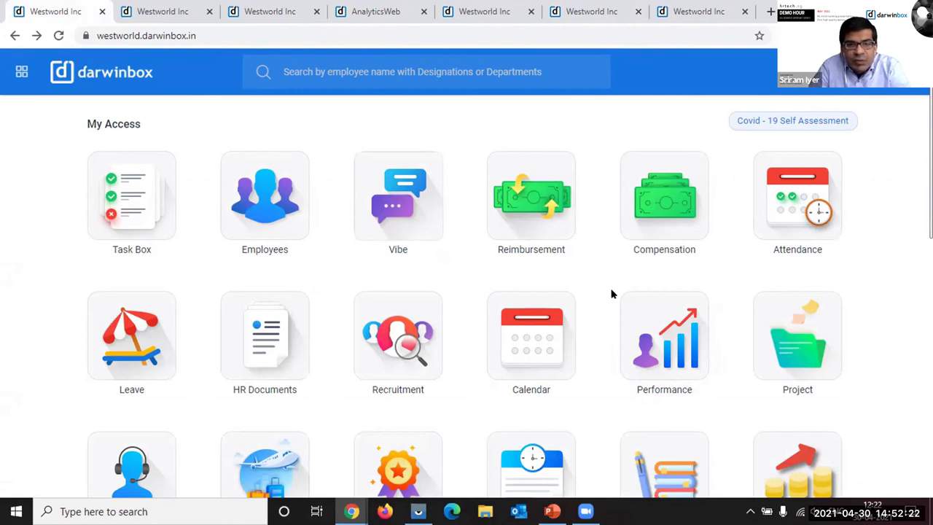
pyautogui.moveTo(639, 279)
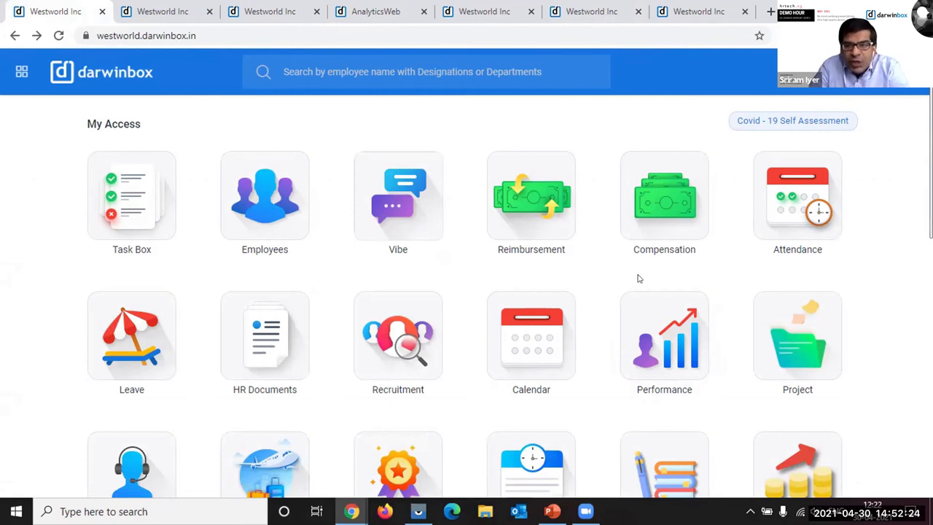
pyautogui.moveTo(756, 283)
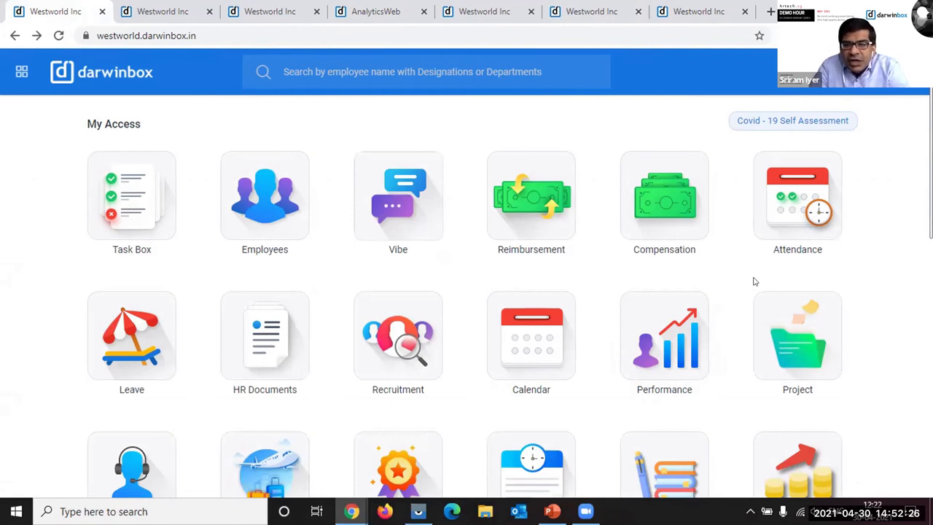